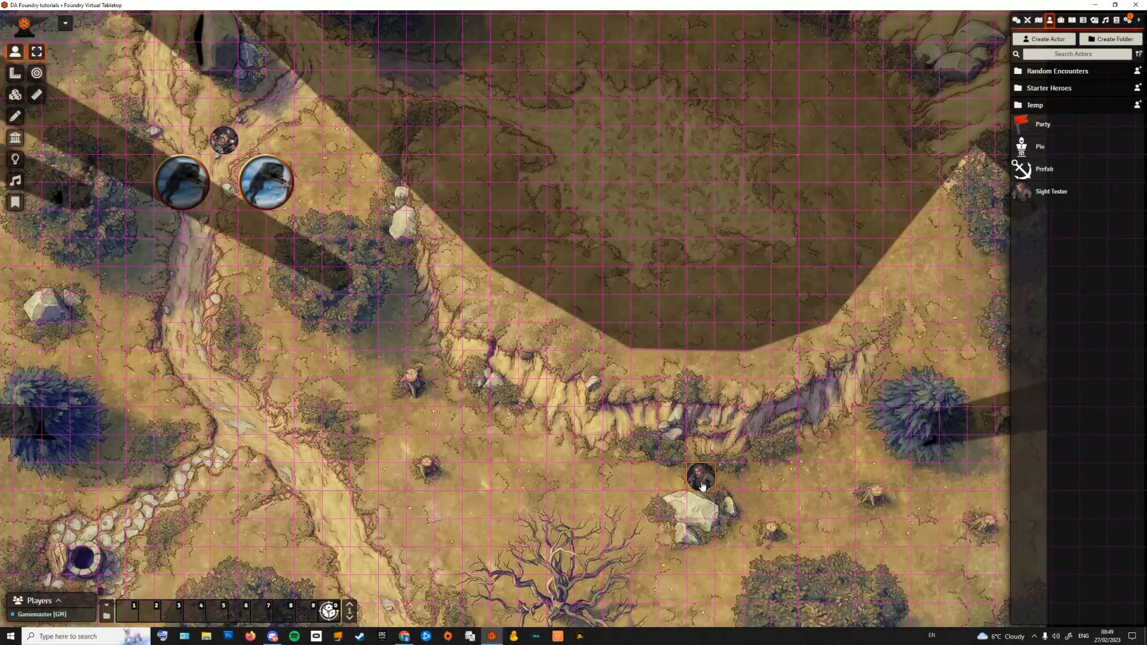
Step: Drag character tokens up from the cliff base onto the plateau, leaving one token below
drag(700, 477, 617, 477)
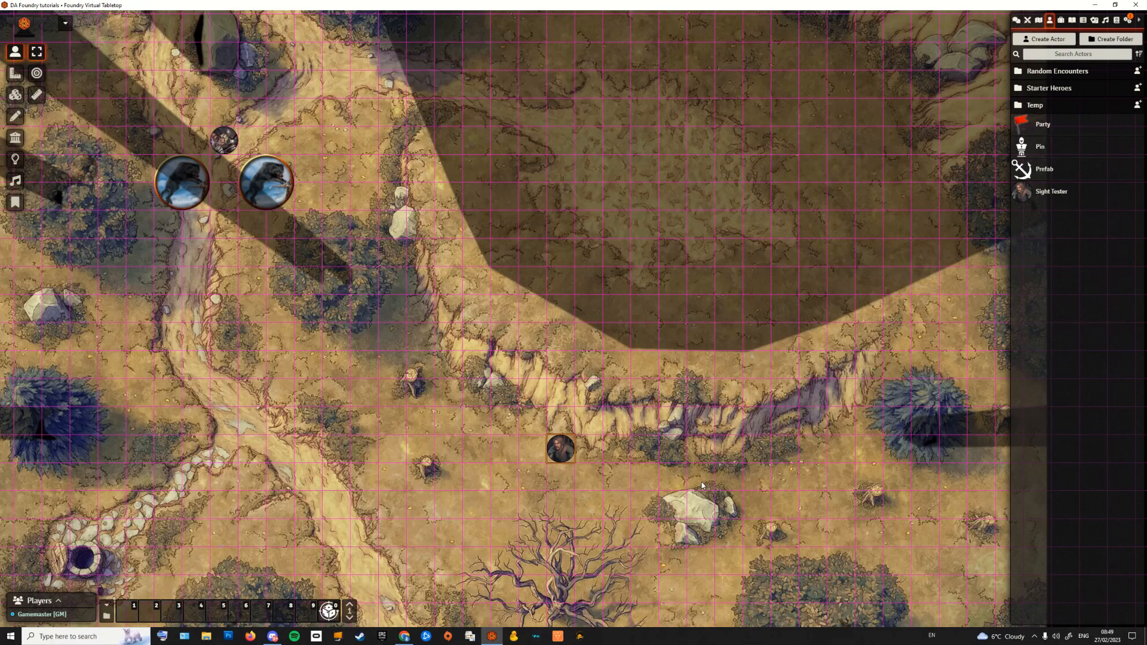
drag(561, 449, 504, 422)
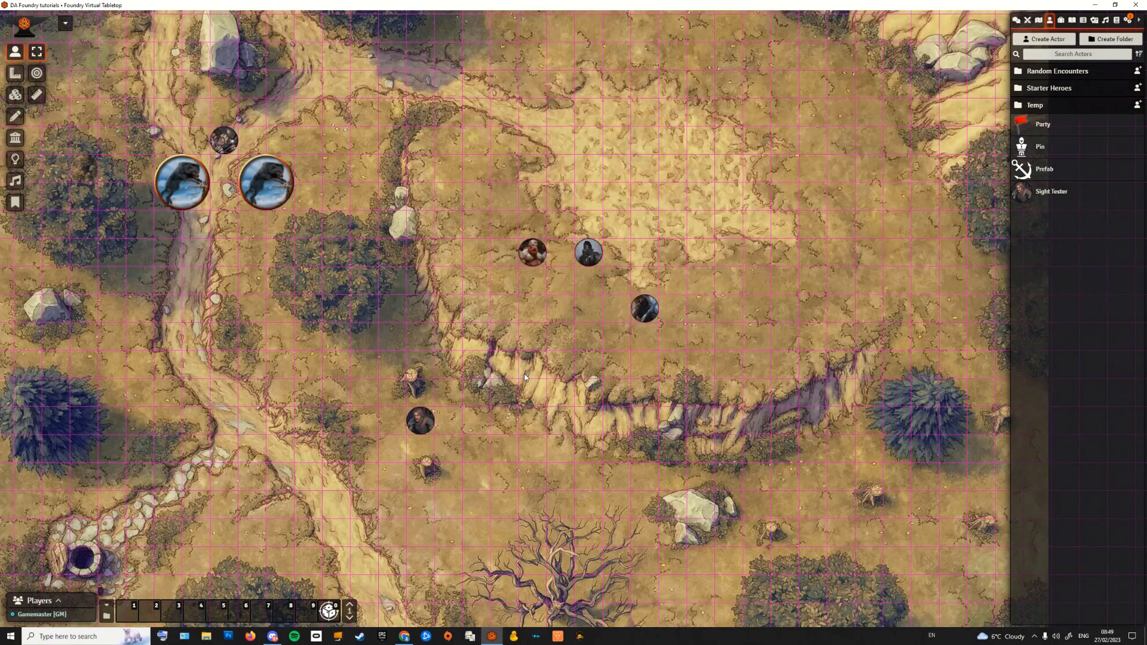
drag(525, 377, 678, 351)
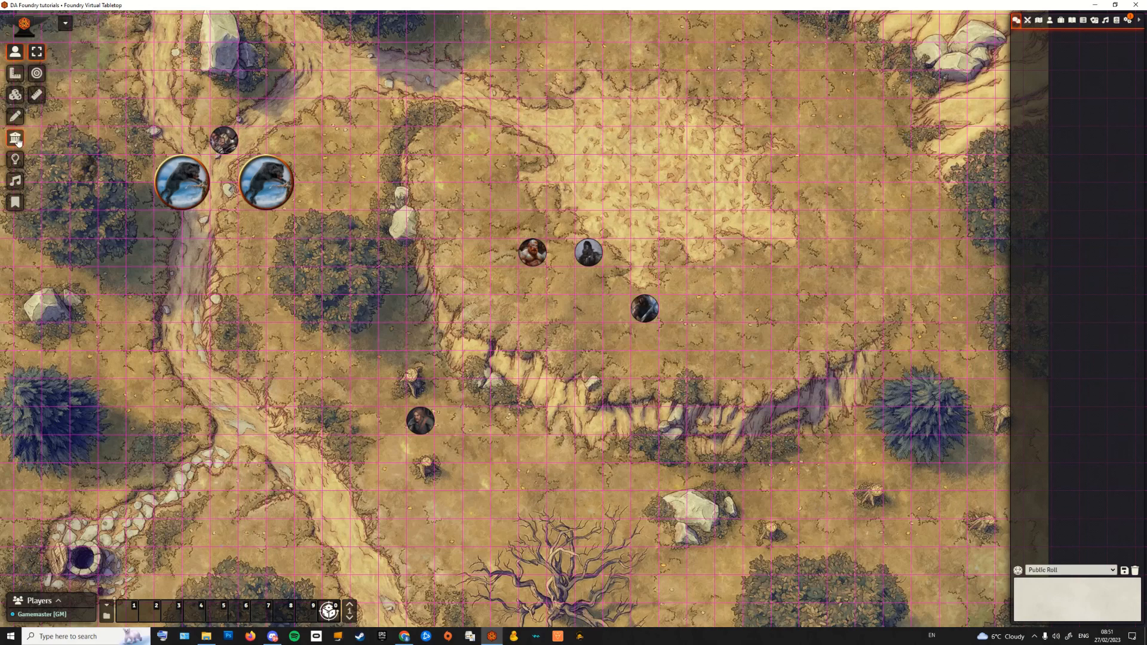
Step: Switch to the Walls layer to display the paired cliff-top and cliff-base walls
click(14, 137)
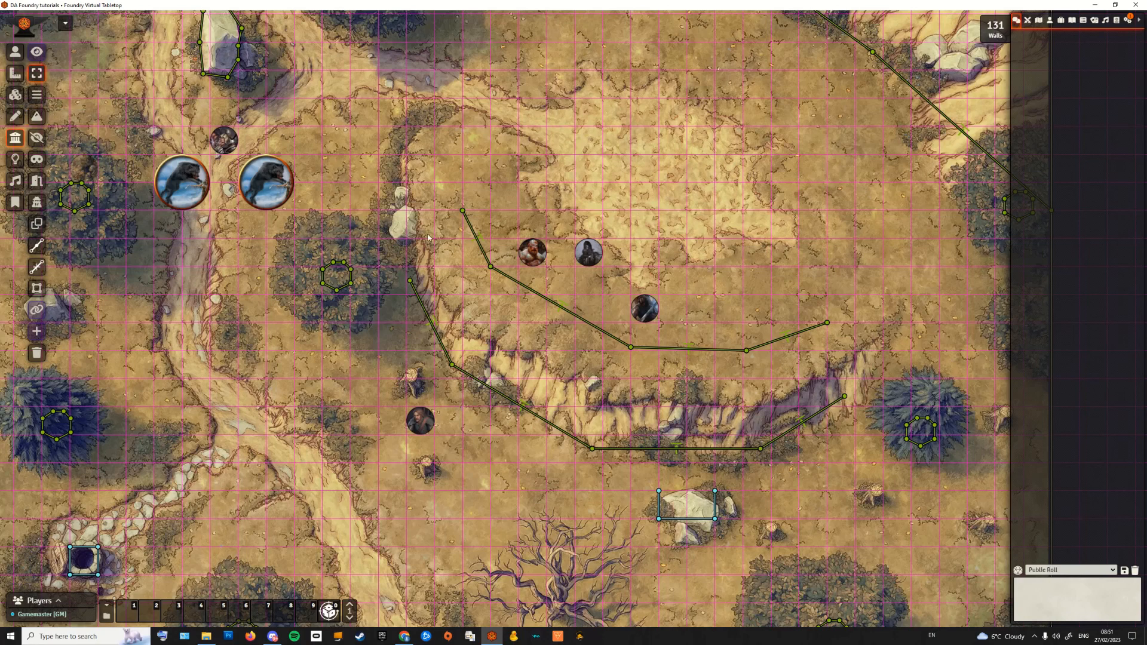
mouse_move(1131, 24)
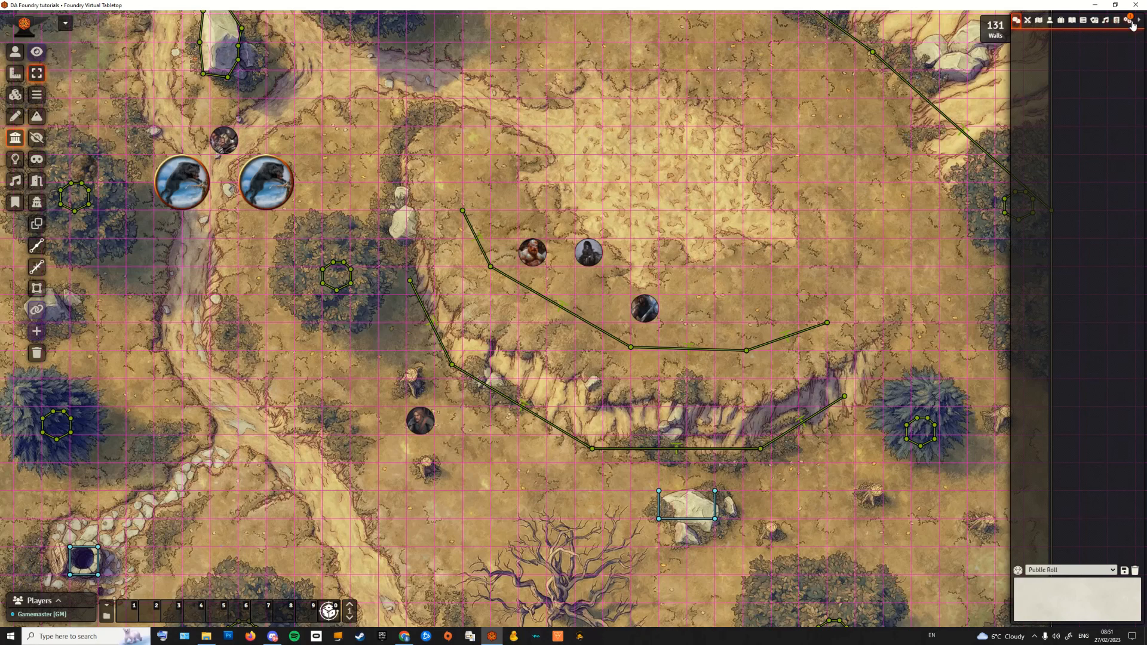
Step: Review the Active Modules list in Manage Modules, then close it
click(1130, 20)
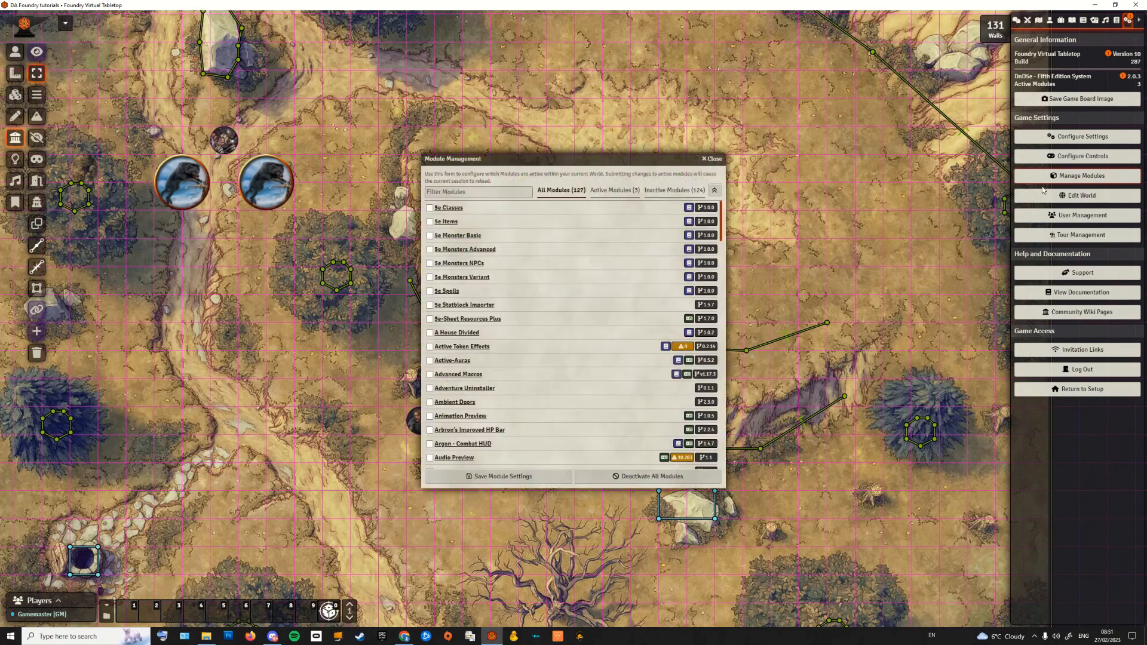
click(614, 190)
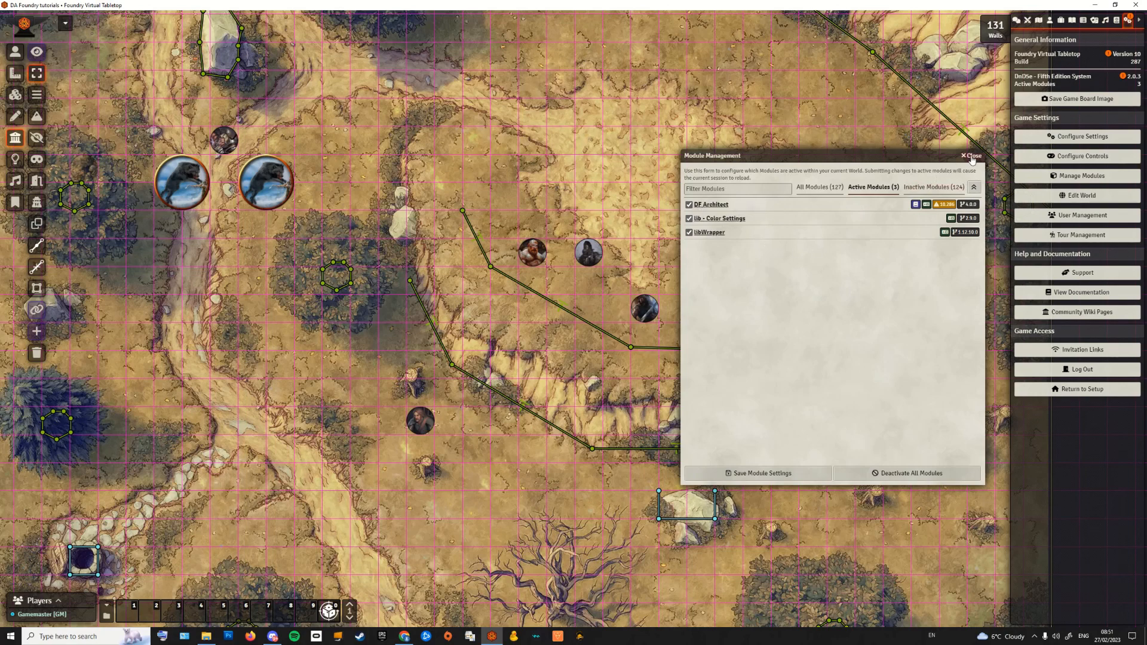
click(969, 156)
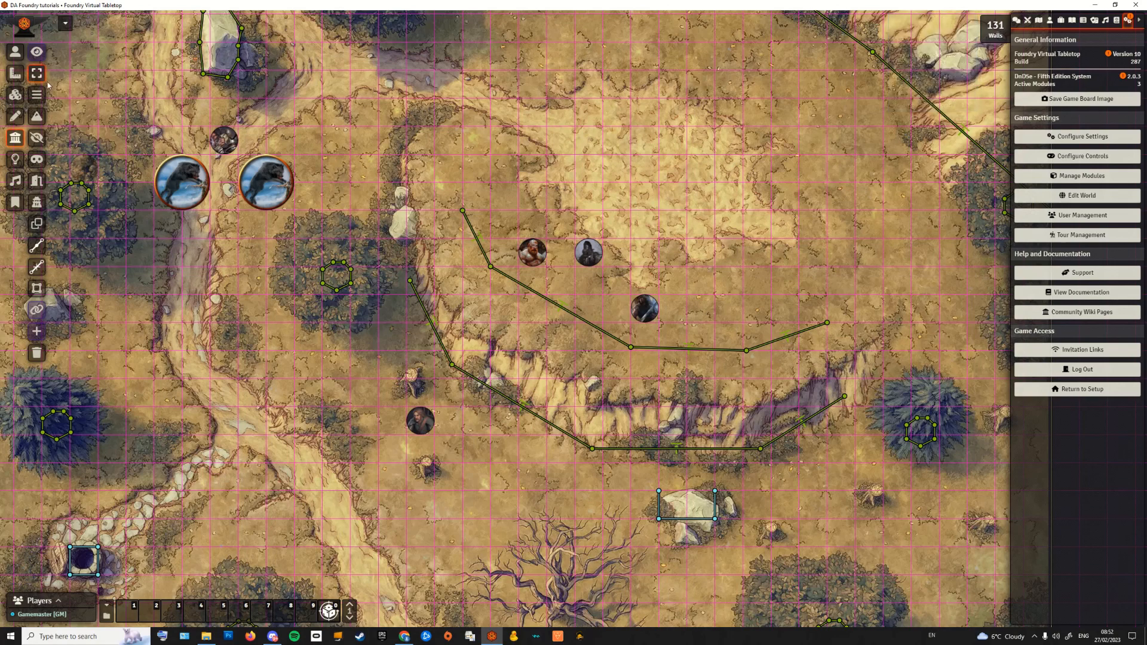
mouse_move(35, 331)
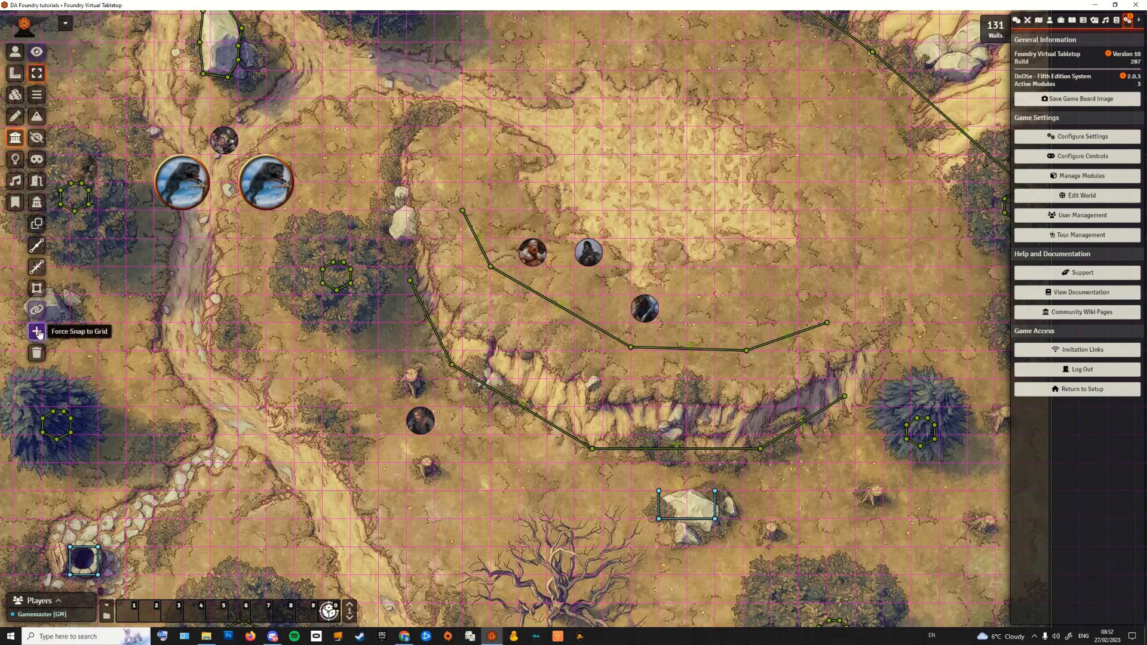
mouse_move(36, 310)
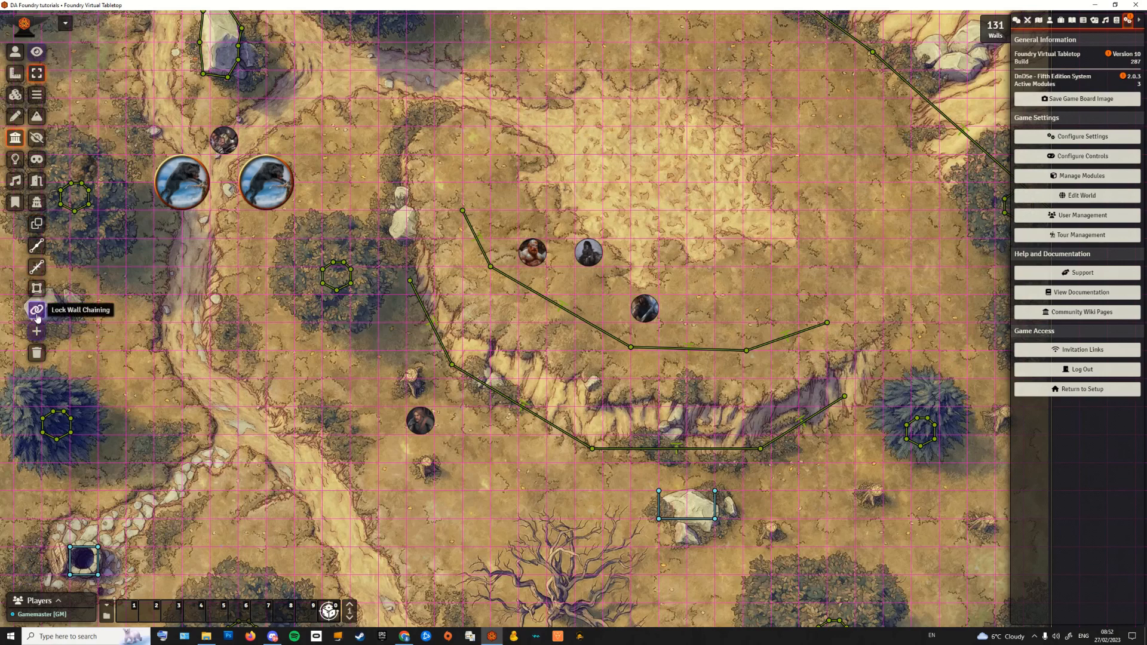
mouse_move(36, 288)
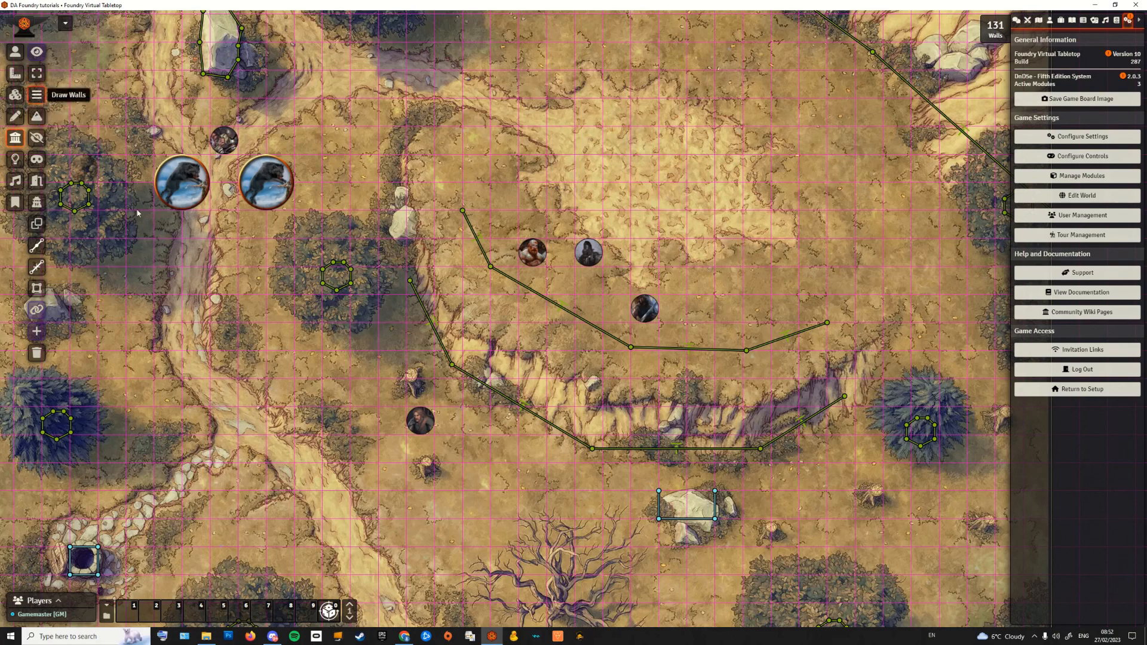
mouse_move(207, 300)
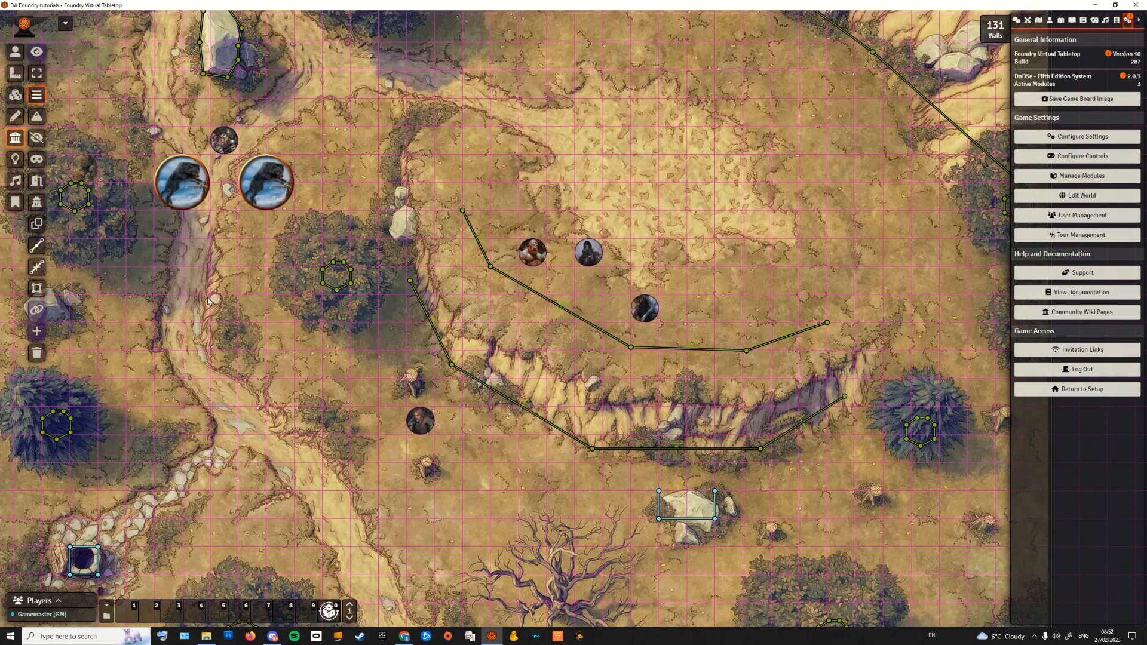
drag(207, 299, 276, 364)
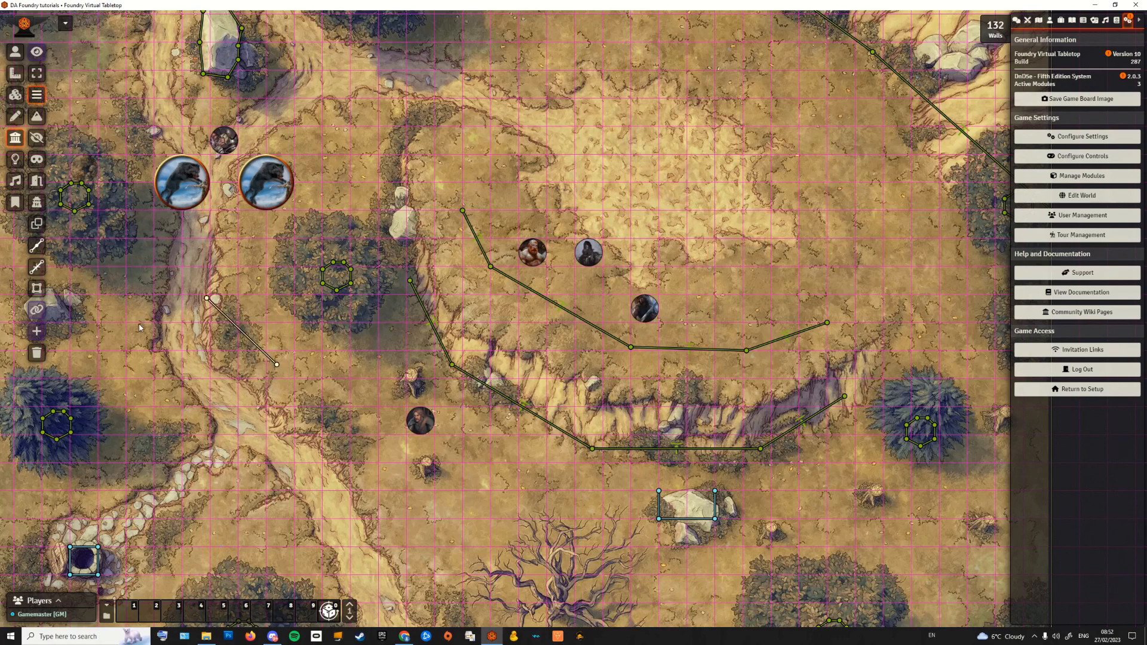
mouse_move(35, 309)
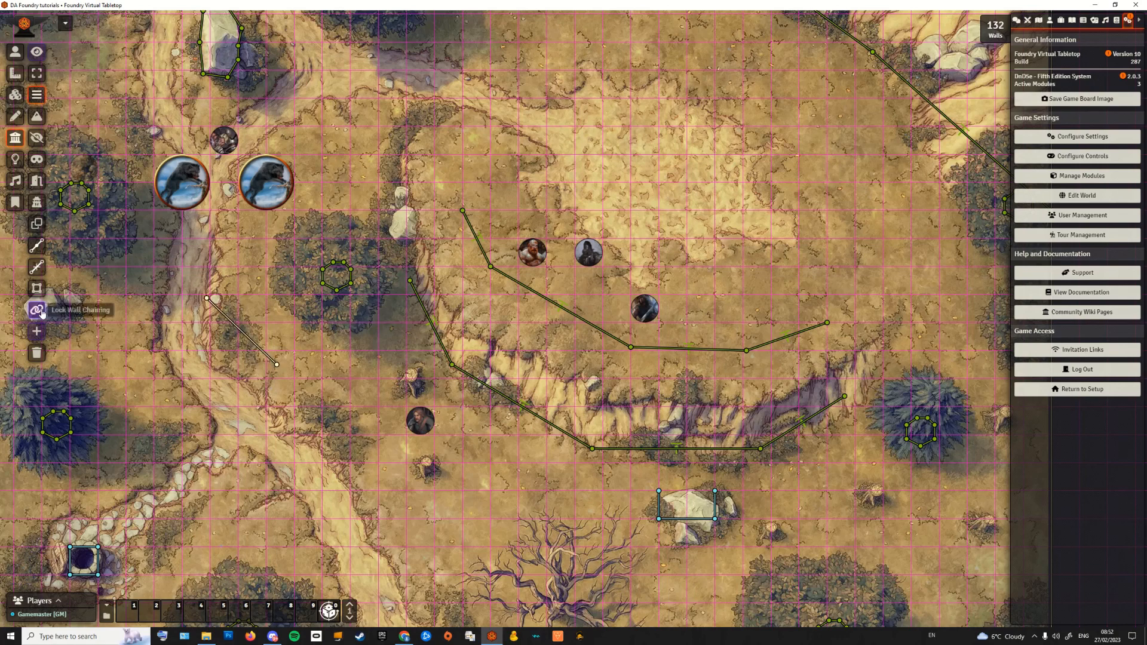
mouse_move(183, 320)
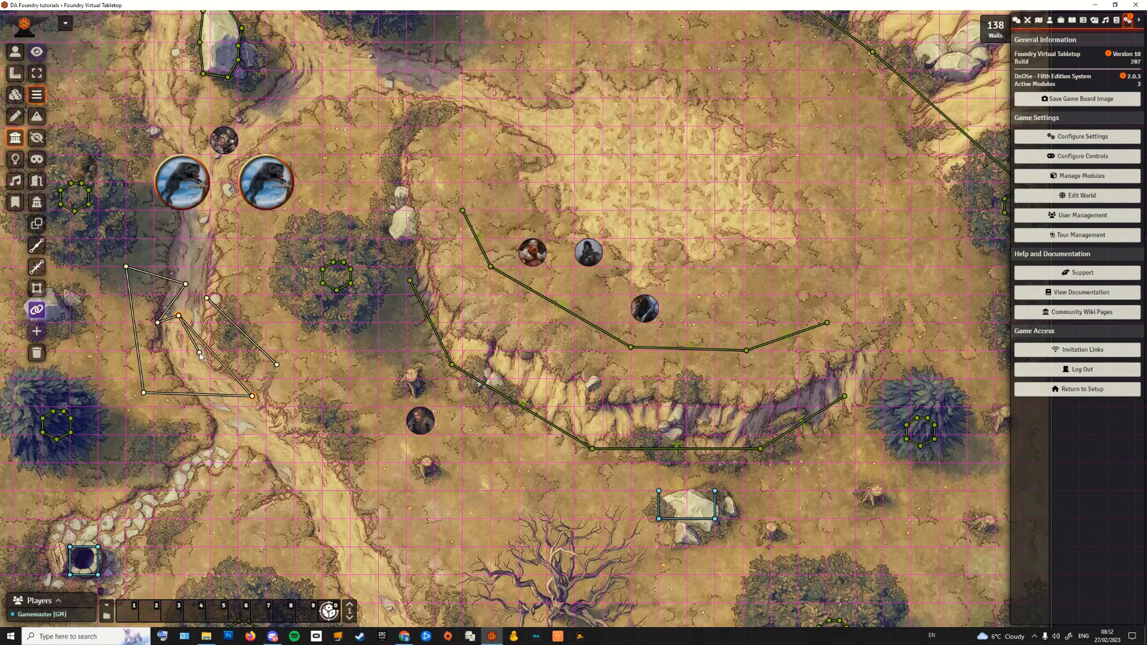
mouse_move(36, 331)
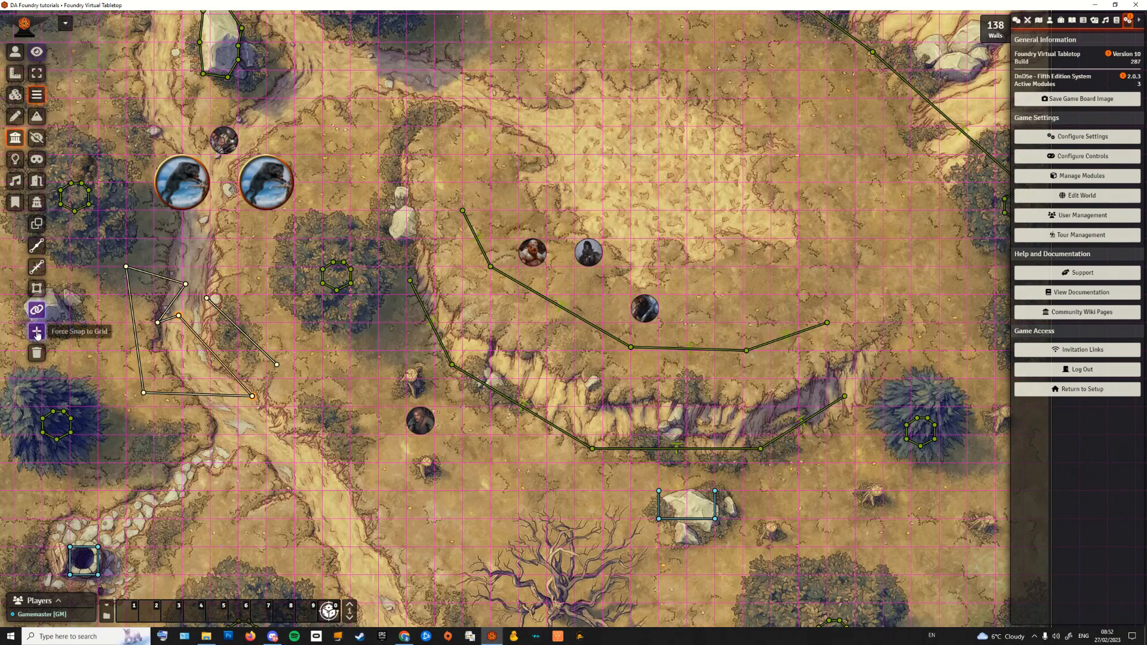
drag(181, 435, 268, 438)
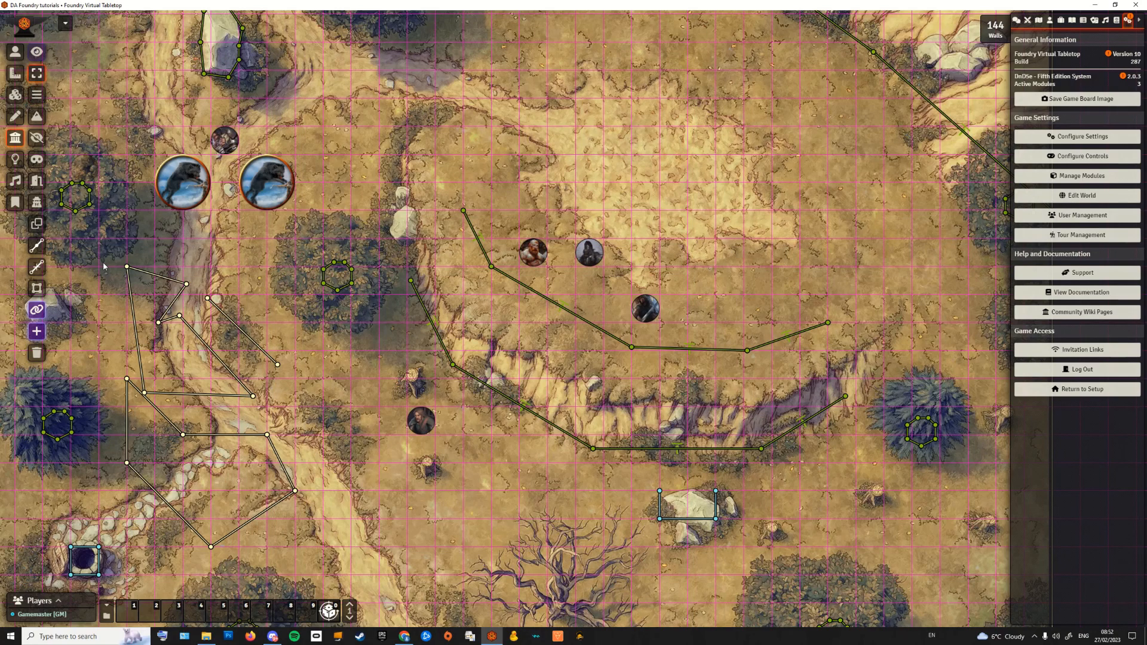
drag(105, 263, 309, 551)
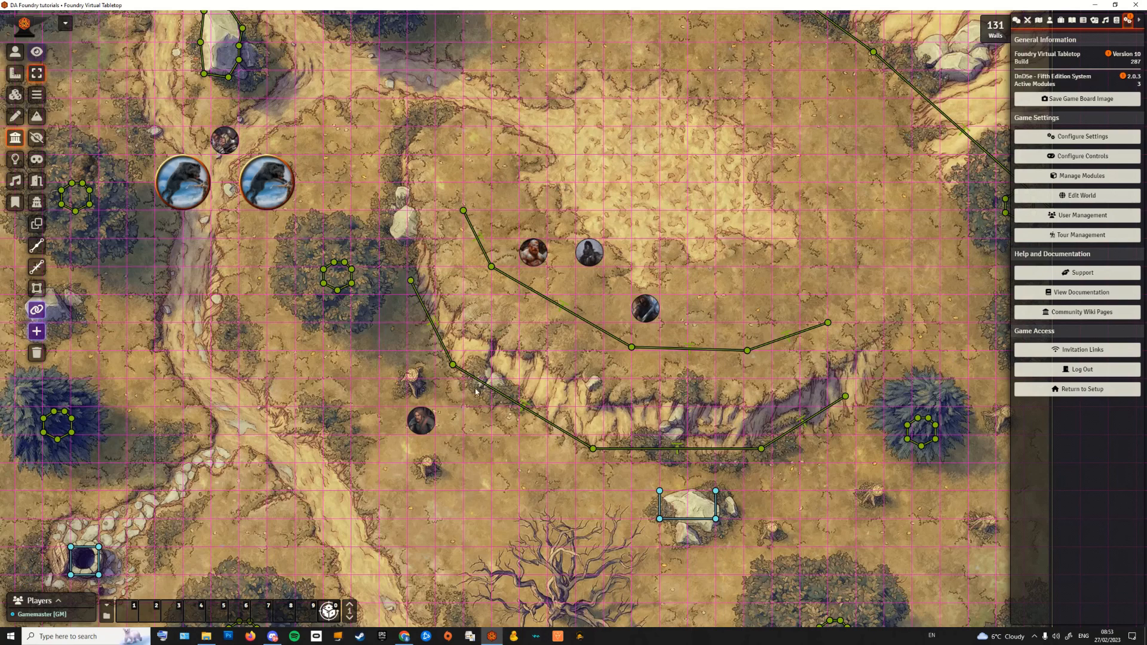
mouse_move(442, 254)
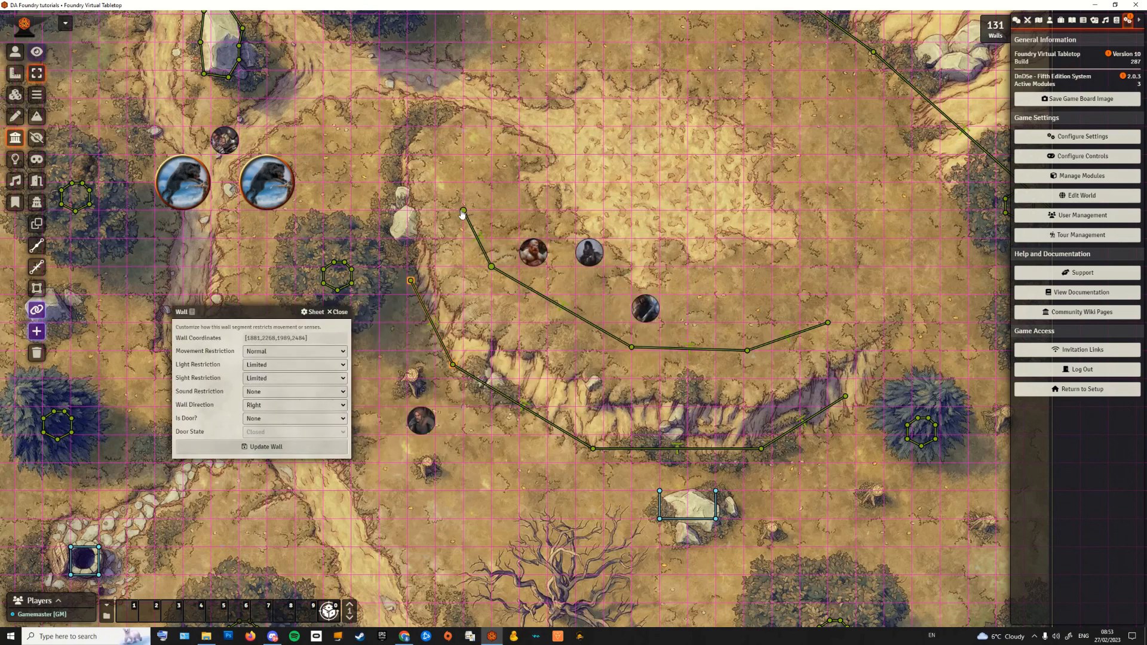
Step: Open the plateau-top wall's configuration sheet beside the cliff-base wall's
click(463, 213)
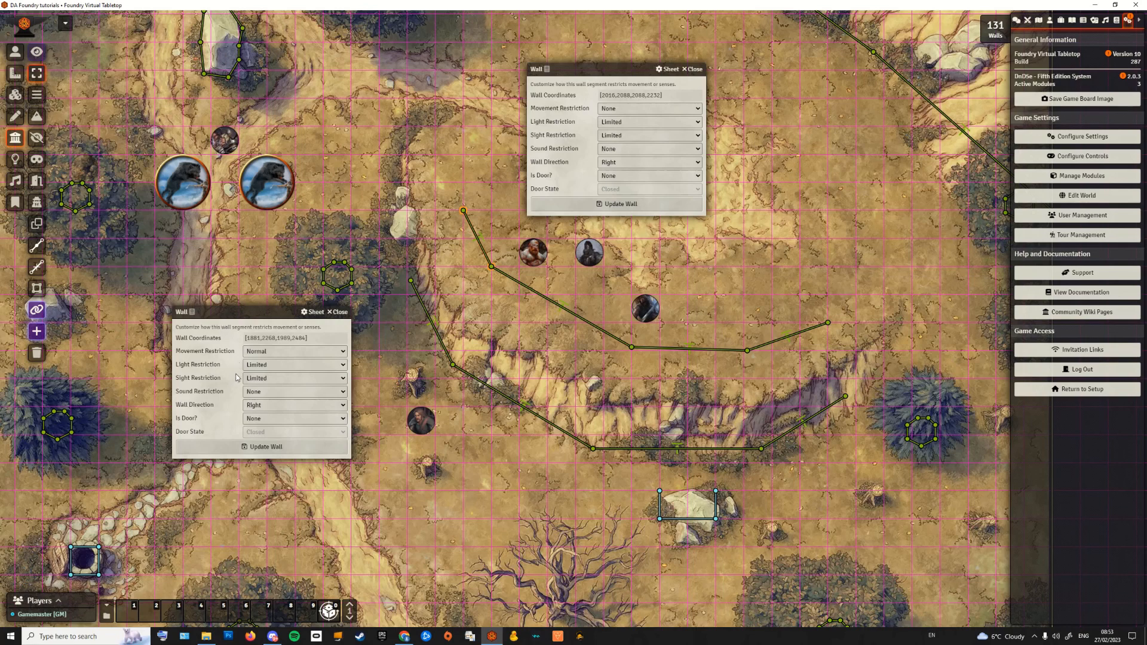
mouse_move(237, 382)
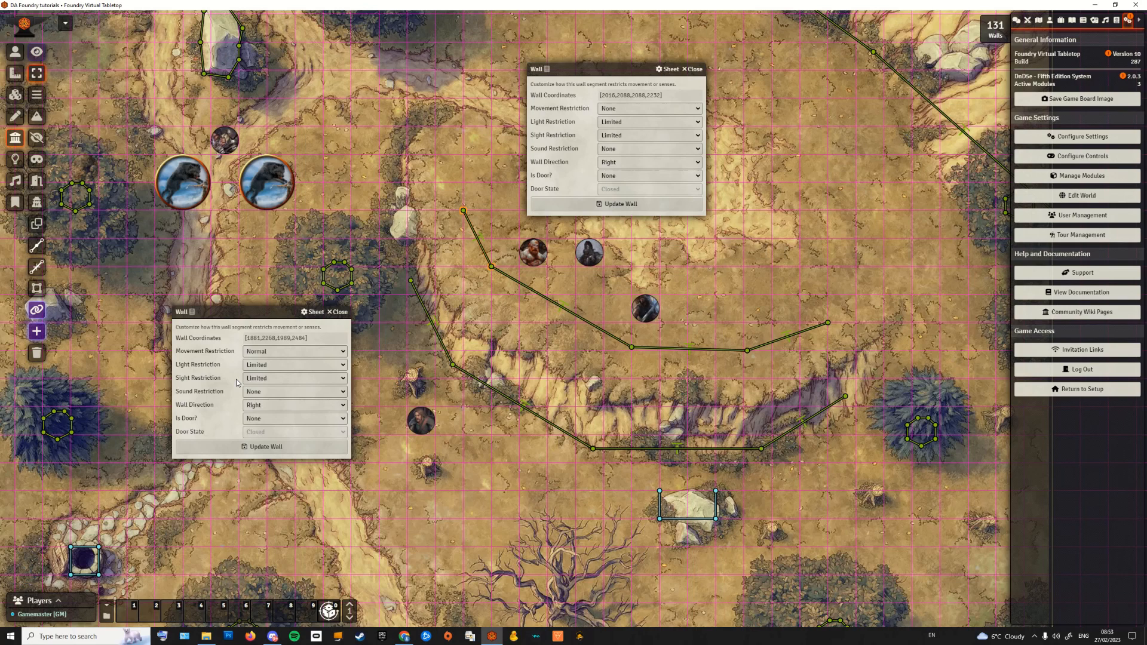
mouse_move(392, 358)
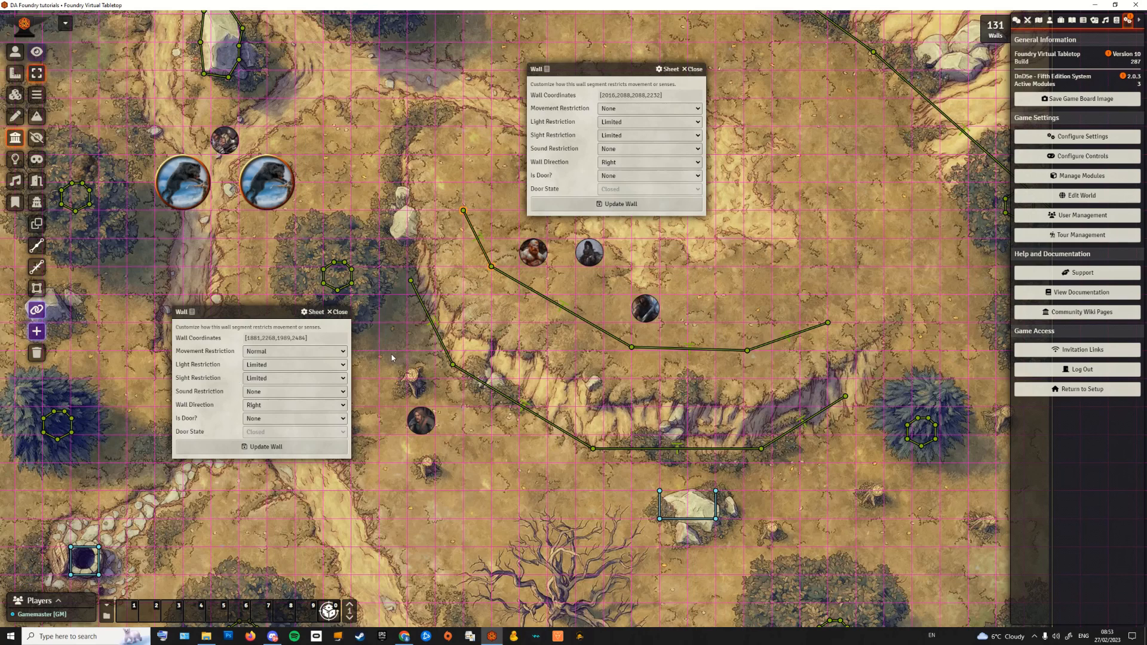
mouse_move(451, 309)
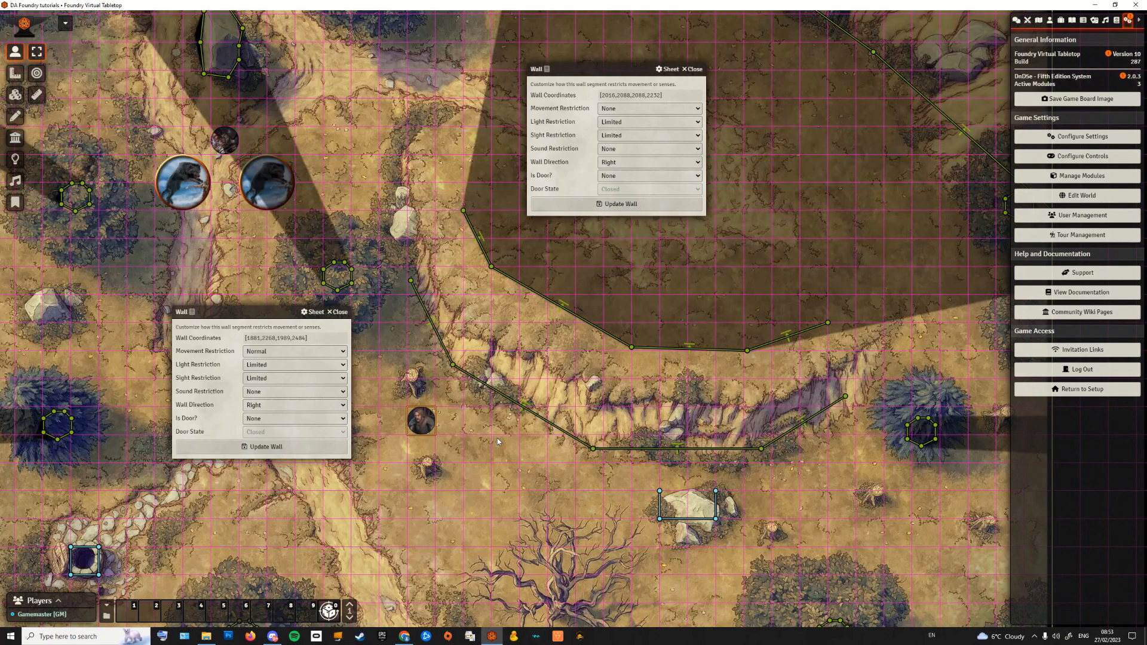
Step: Move the lone token against the cliff base, onto the slope, then up onto the plateau top
drag(421, 421, 448, 393)
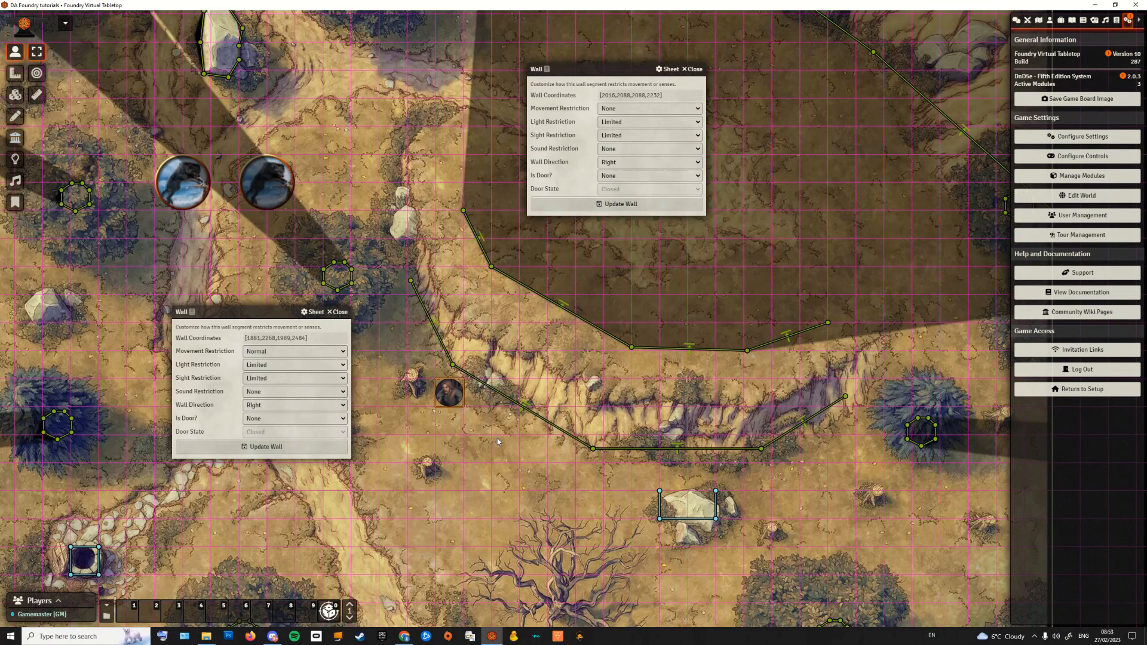
mouse_move(576, 437)
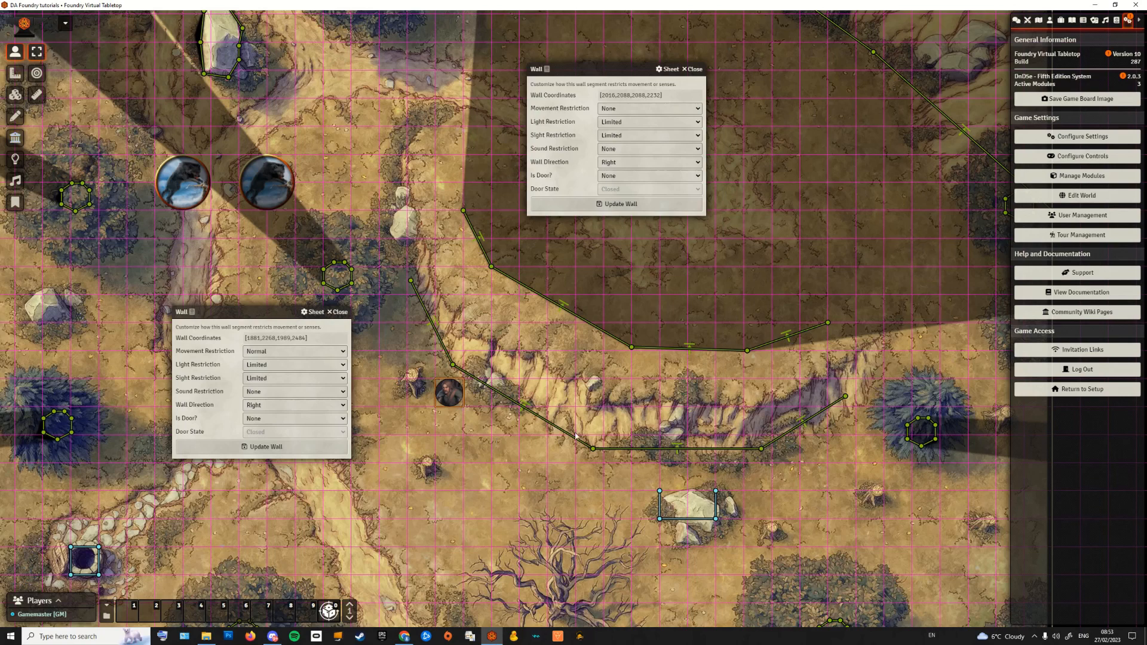
mouse_move(489, 377)
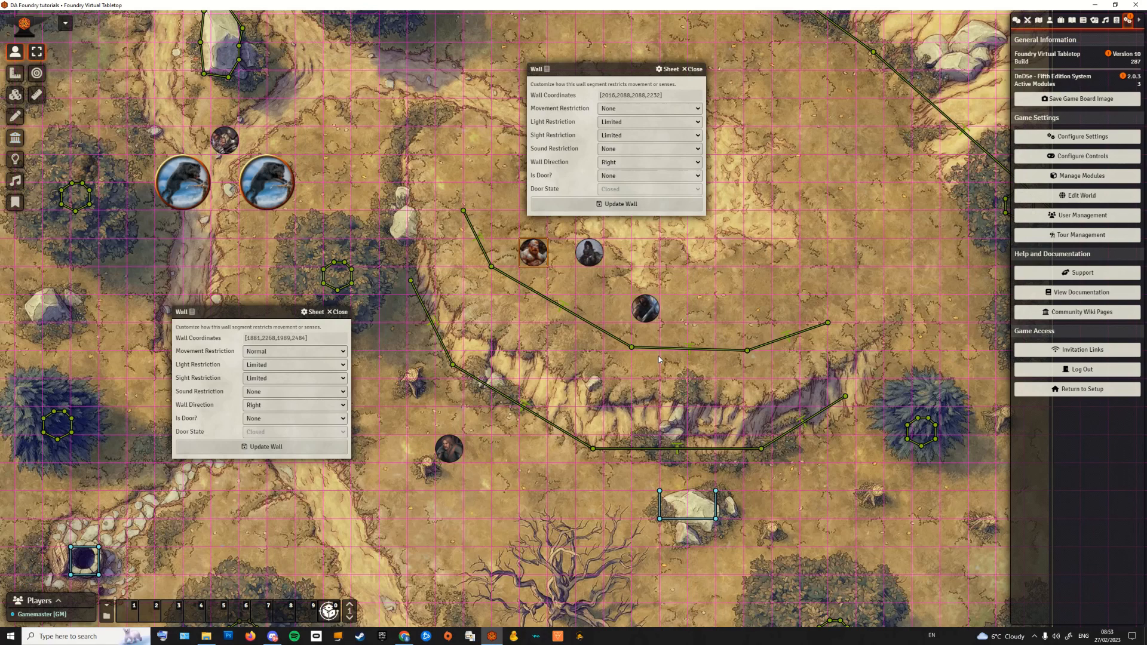
drag(533, 252, 533, 337)
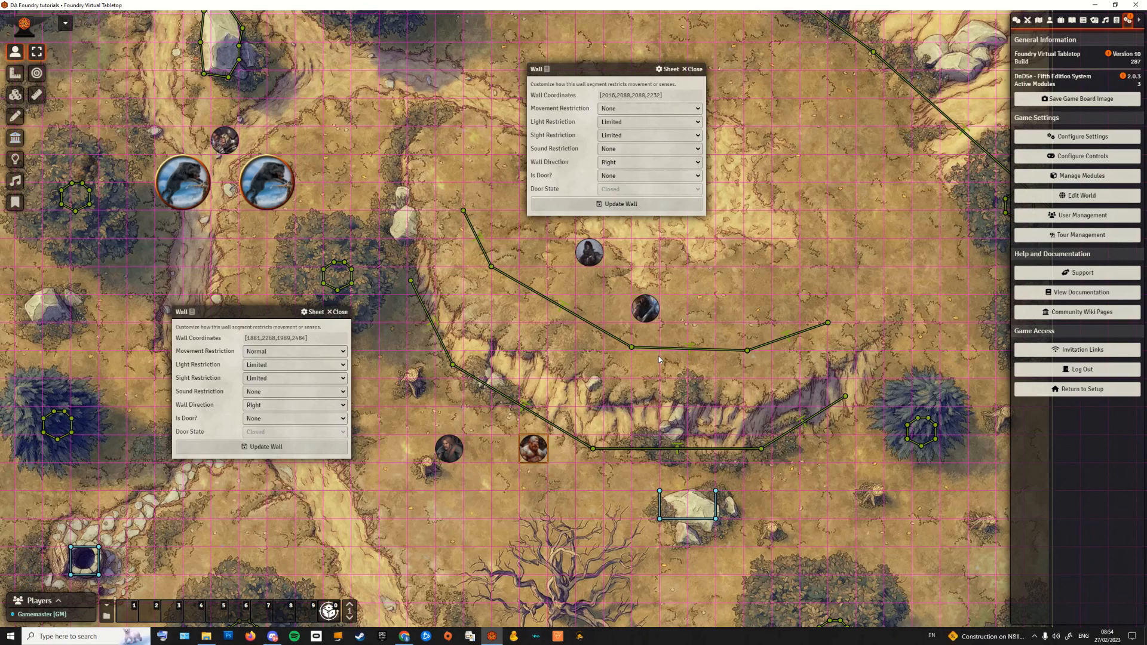
drag(534, 448, 534, 421)
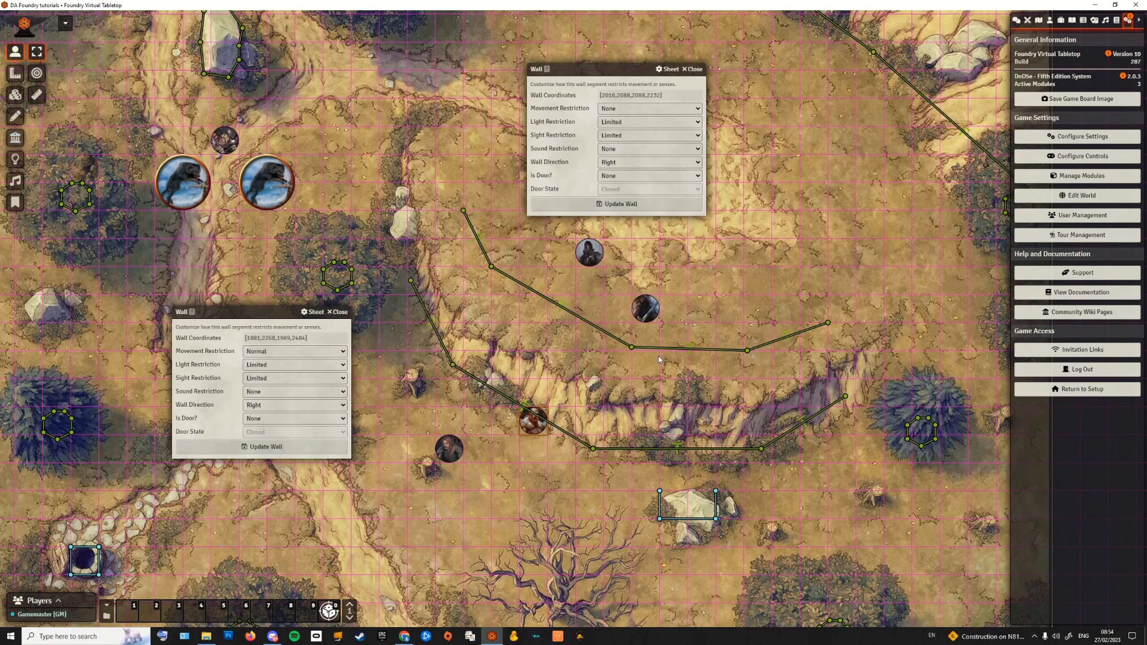
mouse_move(526, 417)
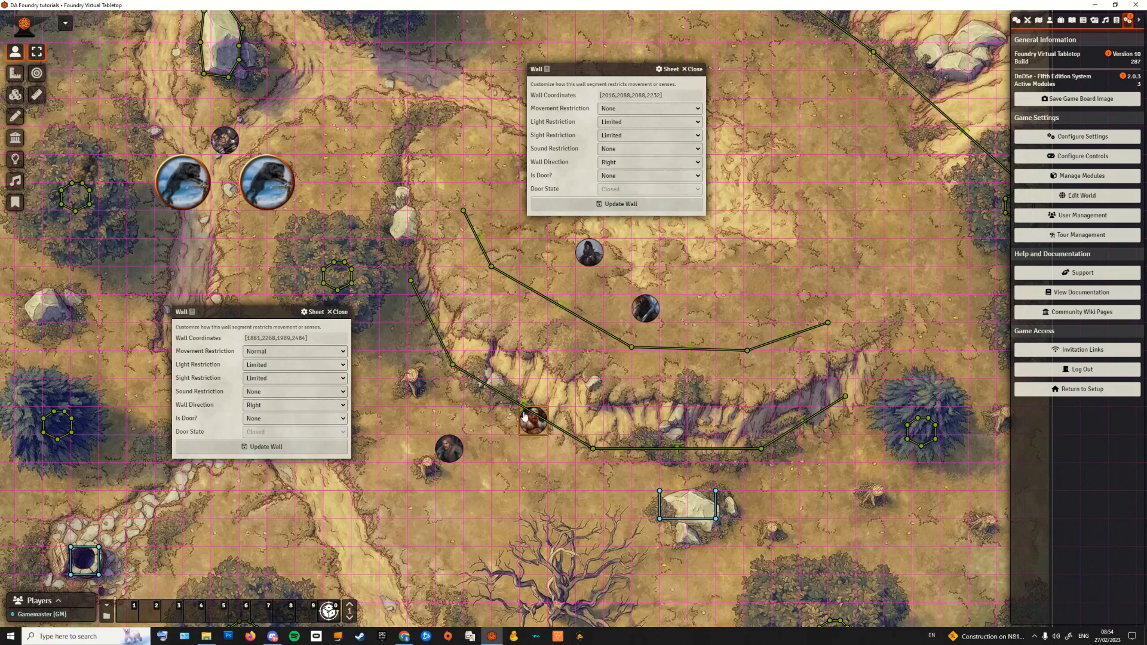
drag(533, 419, 543, 255)
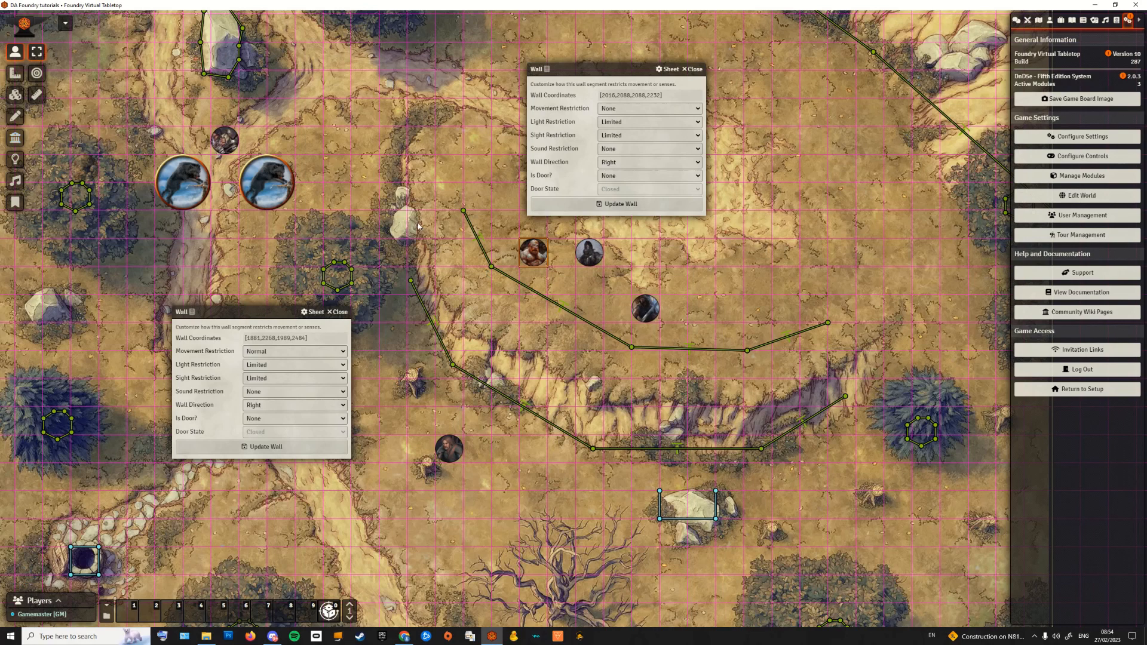
mouse_move(395, 352)
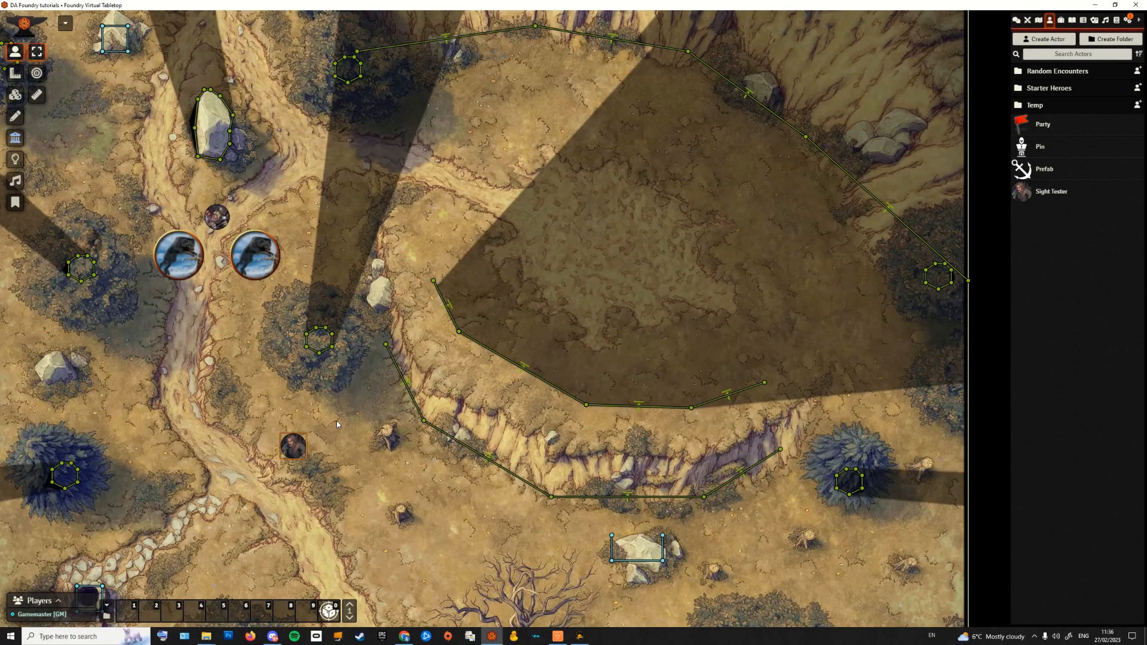
Step: Move the token onto the upper-left trail beside the plateau and closer to its edge
drag(293, 445, 267, 355)
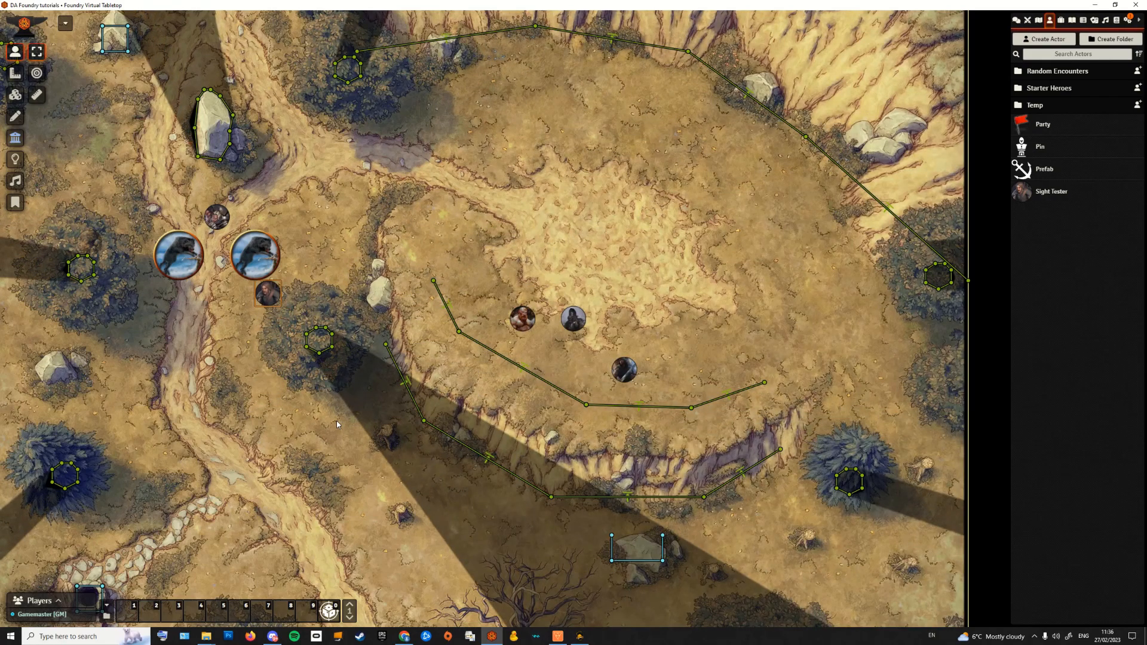
click(16, 158)
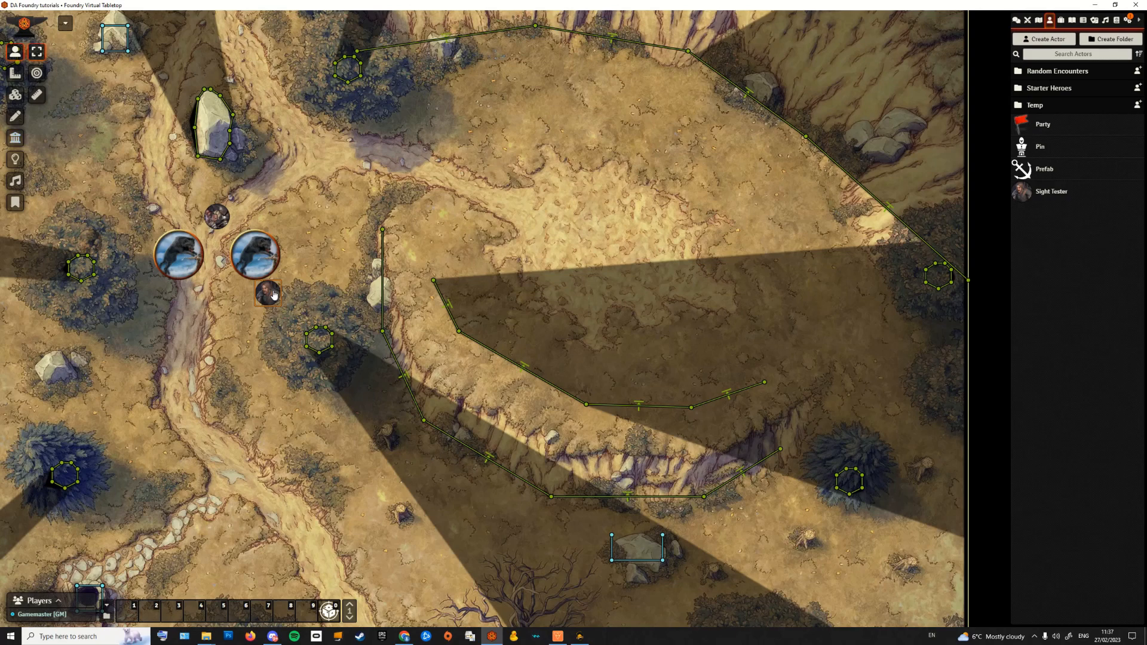
drag(266, 293, 293, 266)
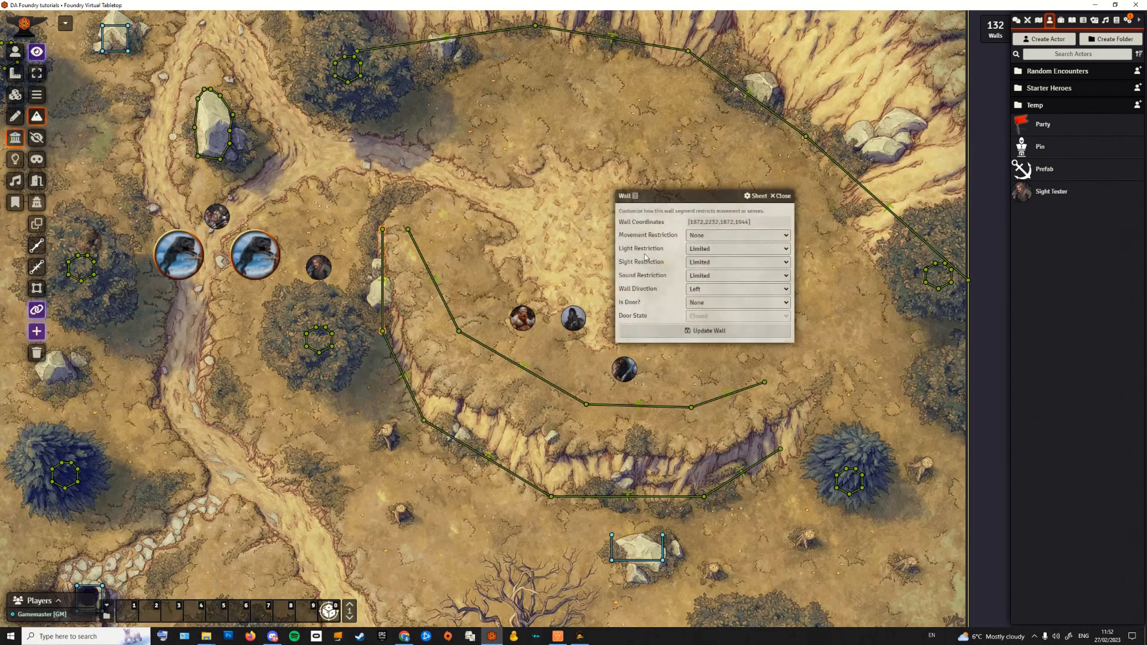
mouse_move(169, 123)
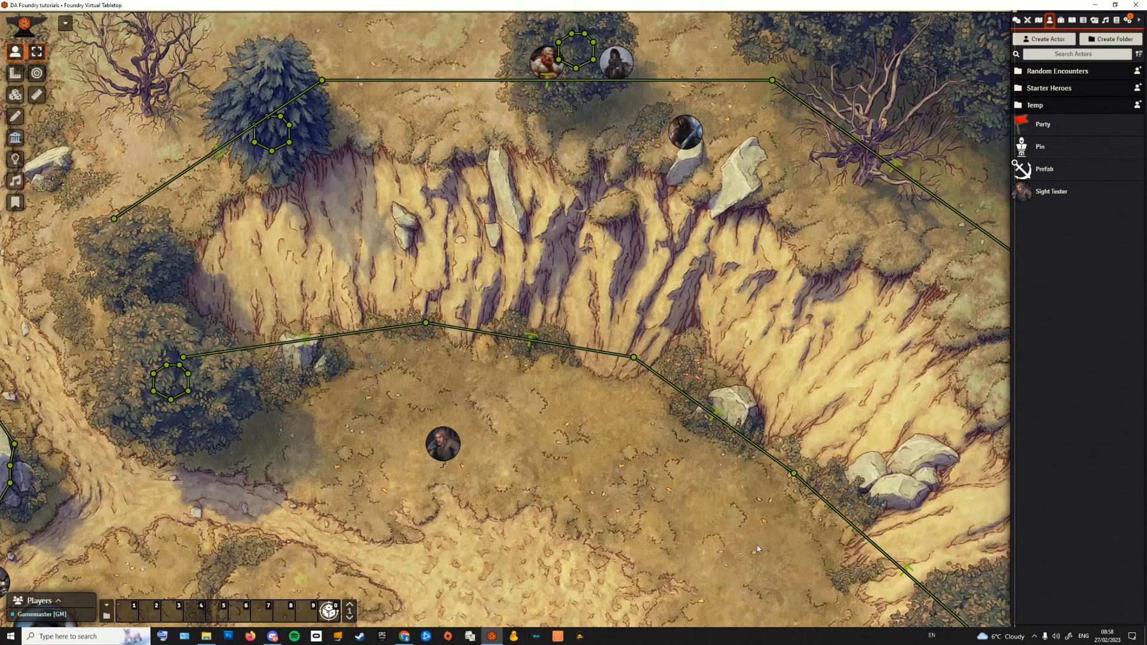
Step: Select the token below the cliff to view its sight hiding the cliff-top characters
click(442, 445)
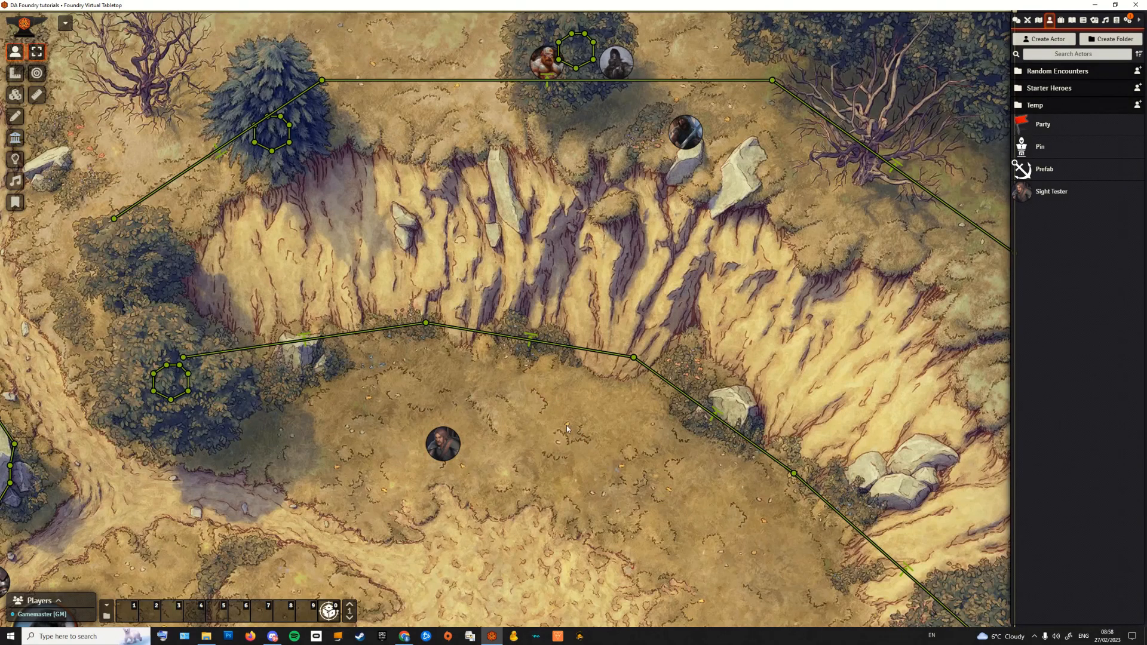
mouse_move(568, 447)
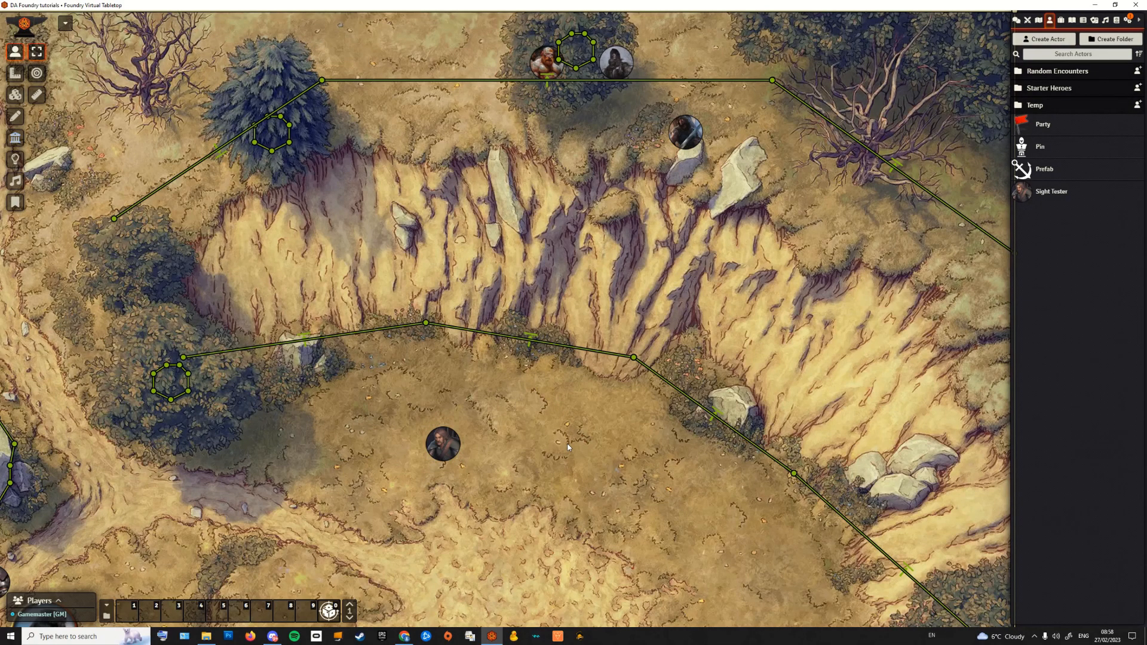
mouse_move(185, 408)
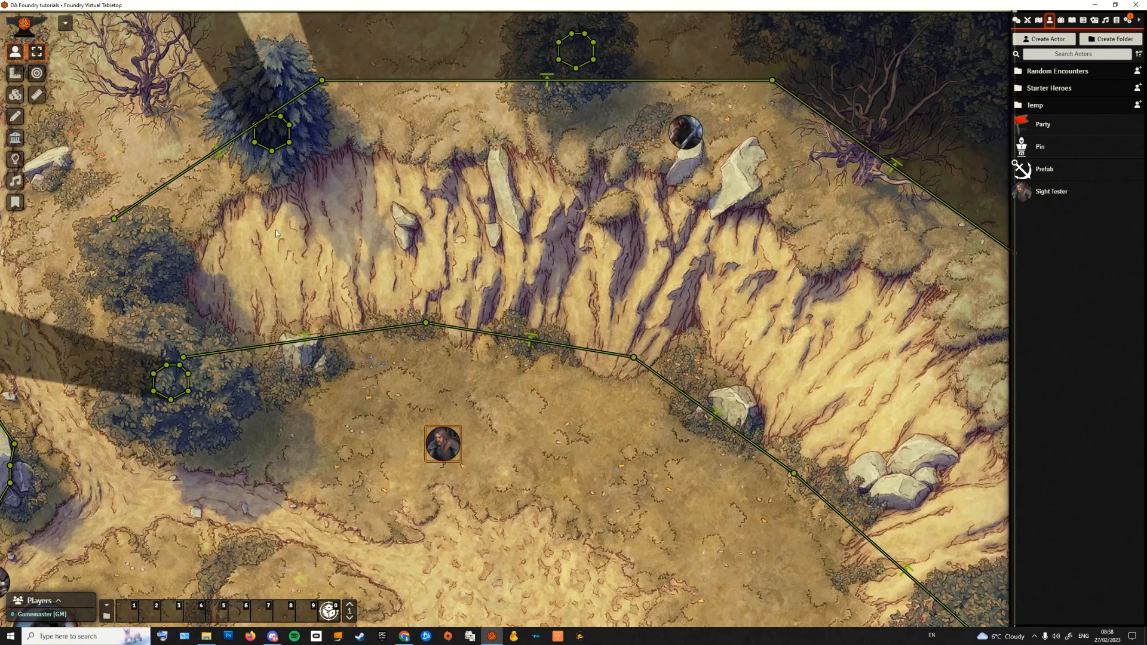
mouse_move(188, 60)
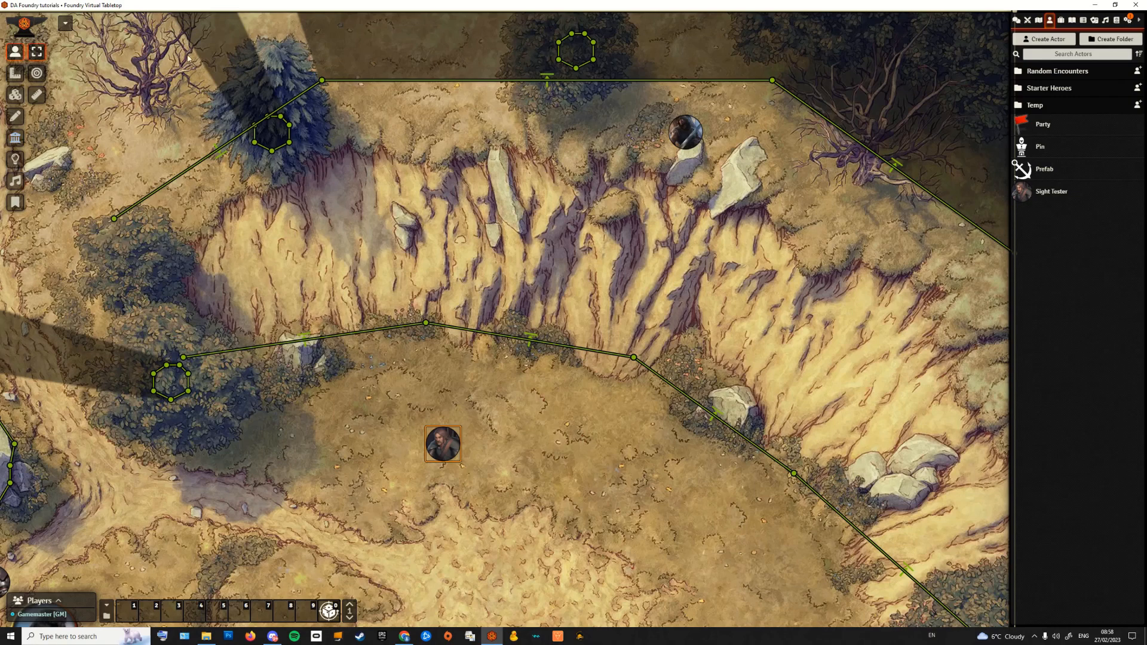
mouse_move(211, 141)
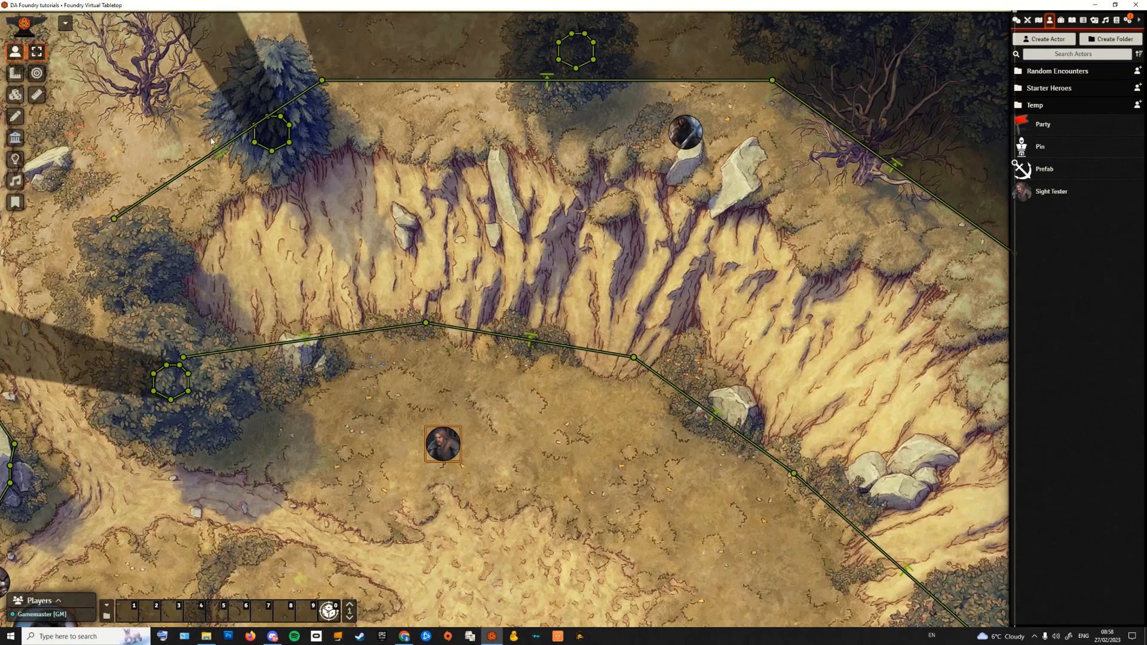
mouse_move(558, 87)
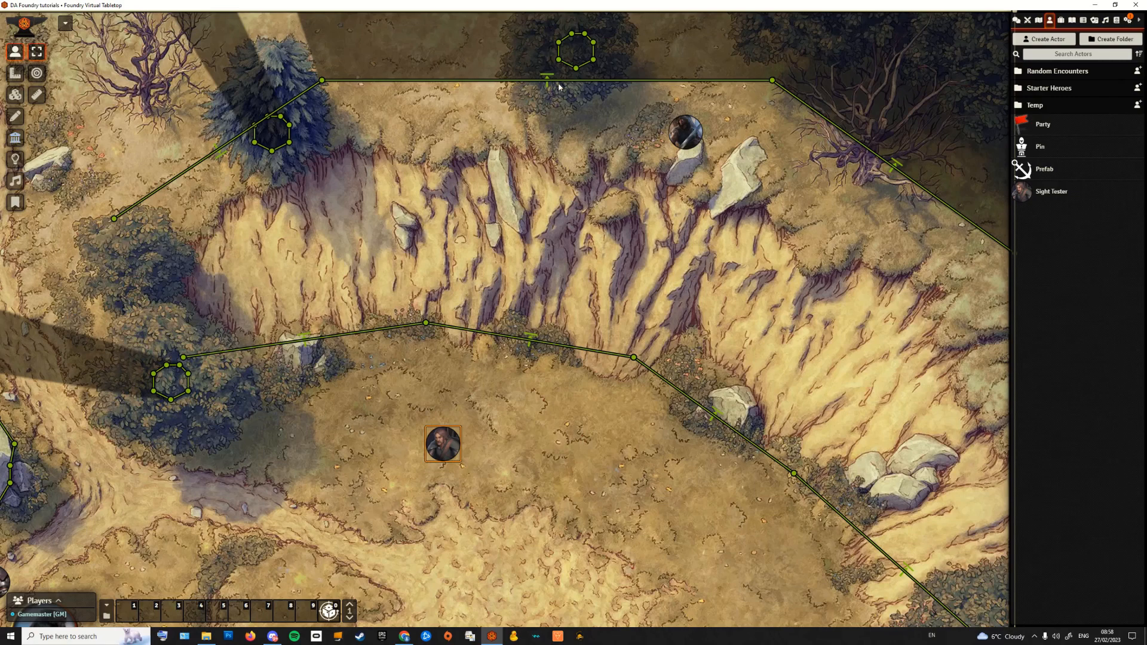
mouse_move(552, 64)
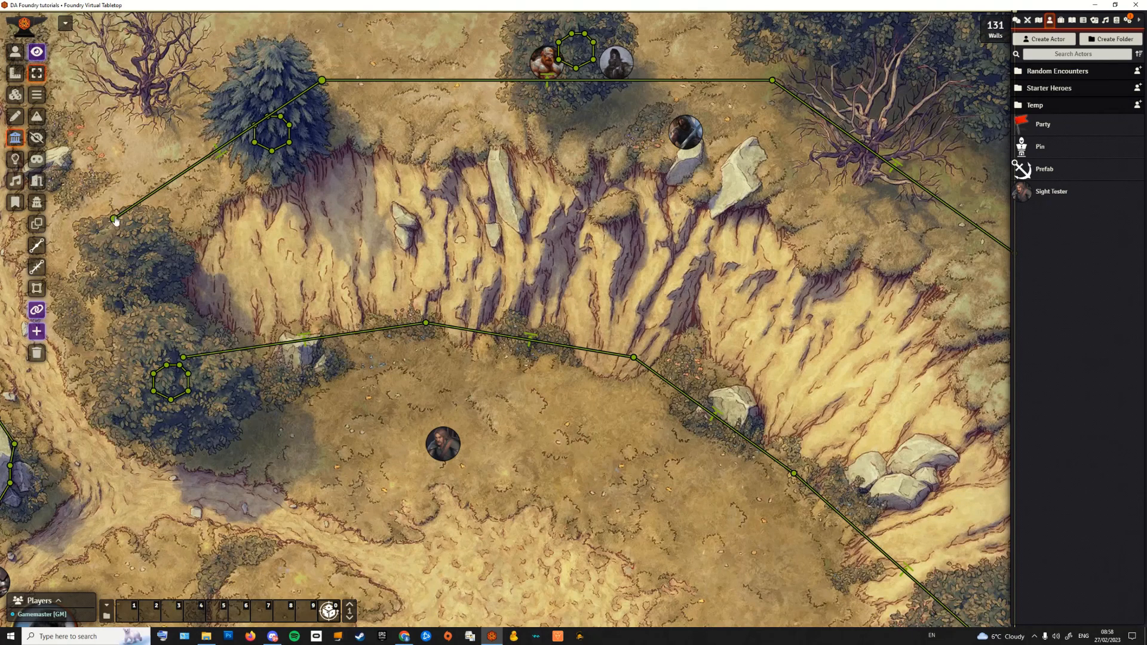
Step: Open both cliff-top walls' settings and set the diagonal wall's Wall Direction to Left
double_click(322, 79)
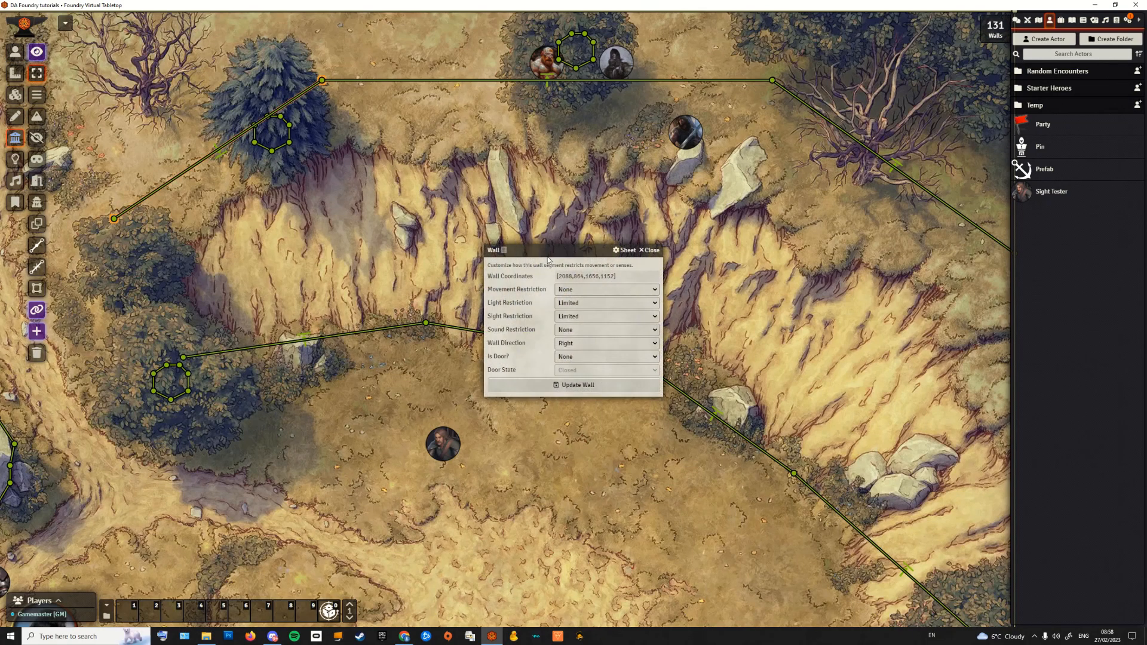
drag(571, 249, 245, 188)
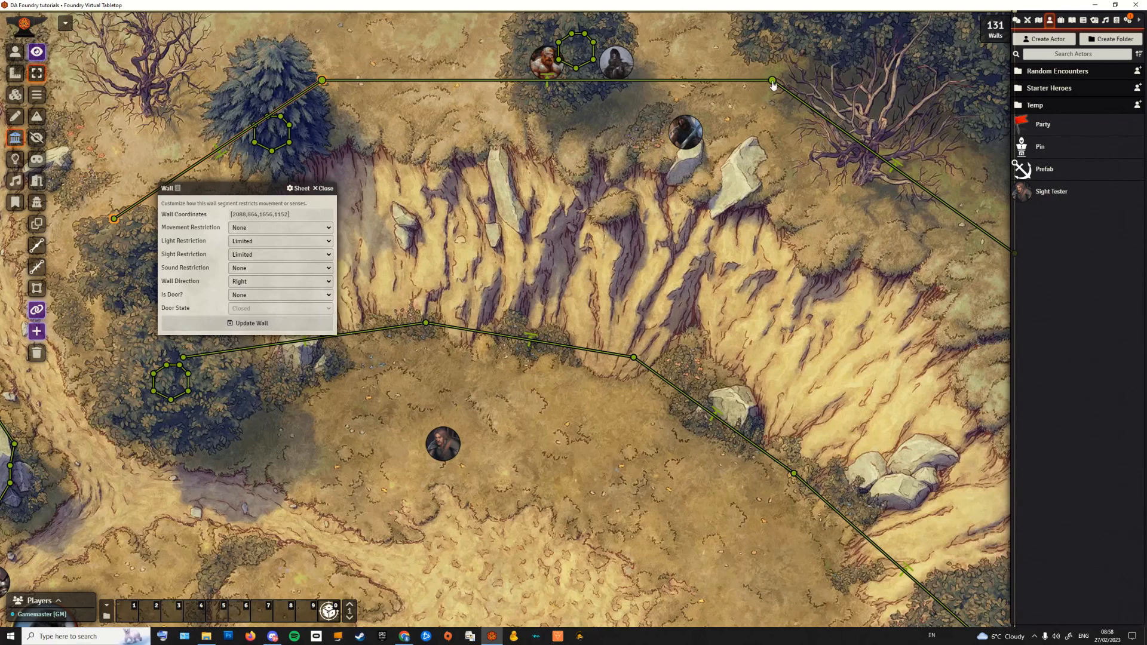
click(773, 80)
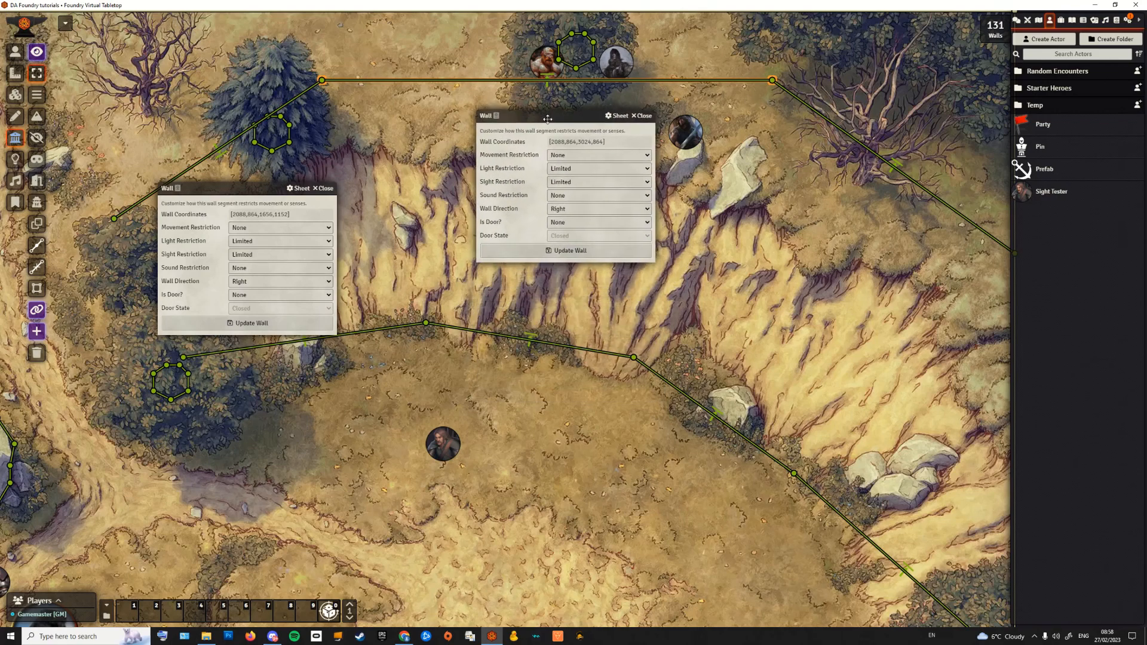
drag(549, 116, 562, 114)
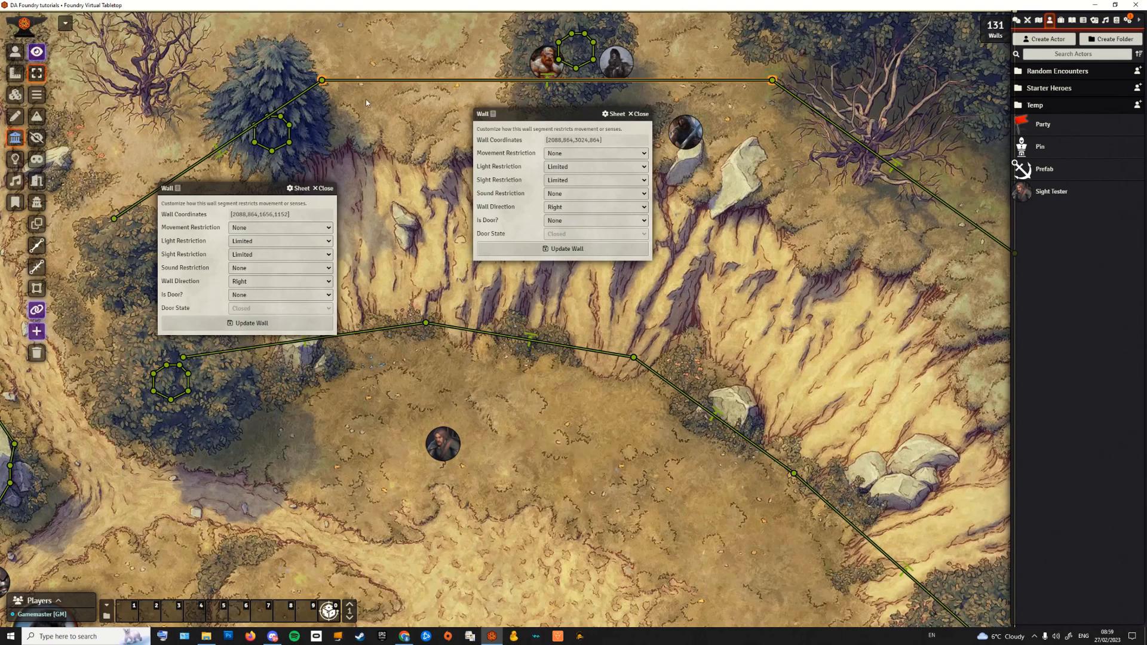
mouse_move(370, 102)
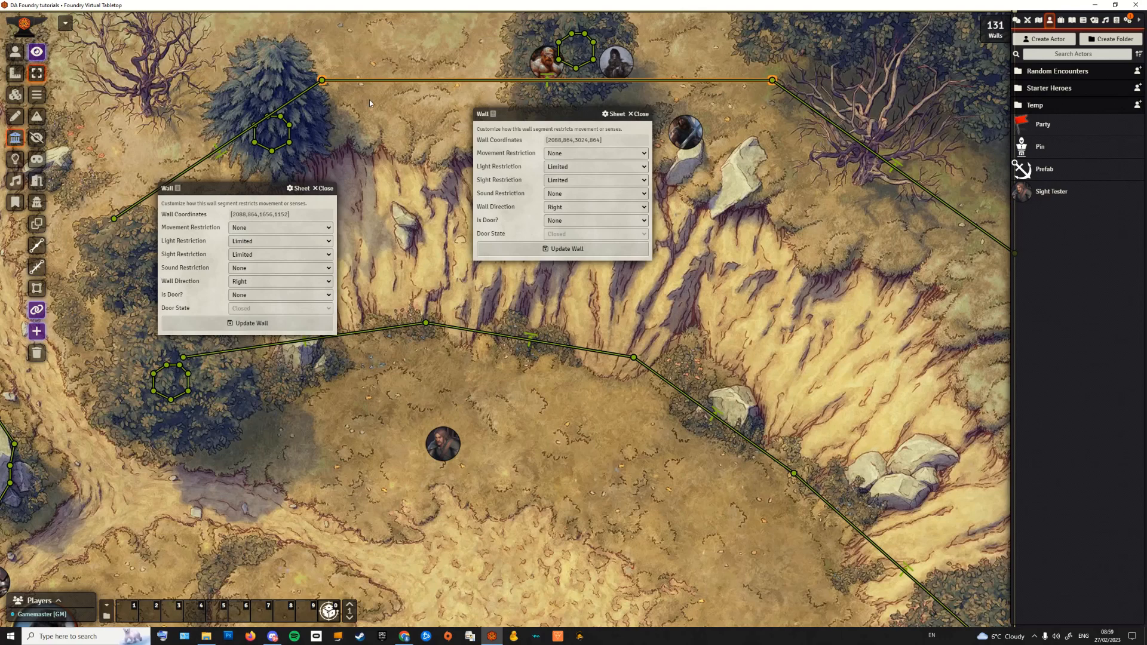
mouse_move(286, 284)
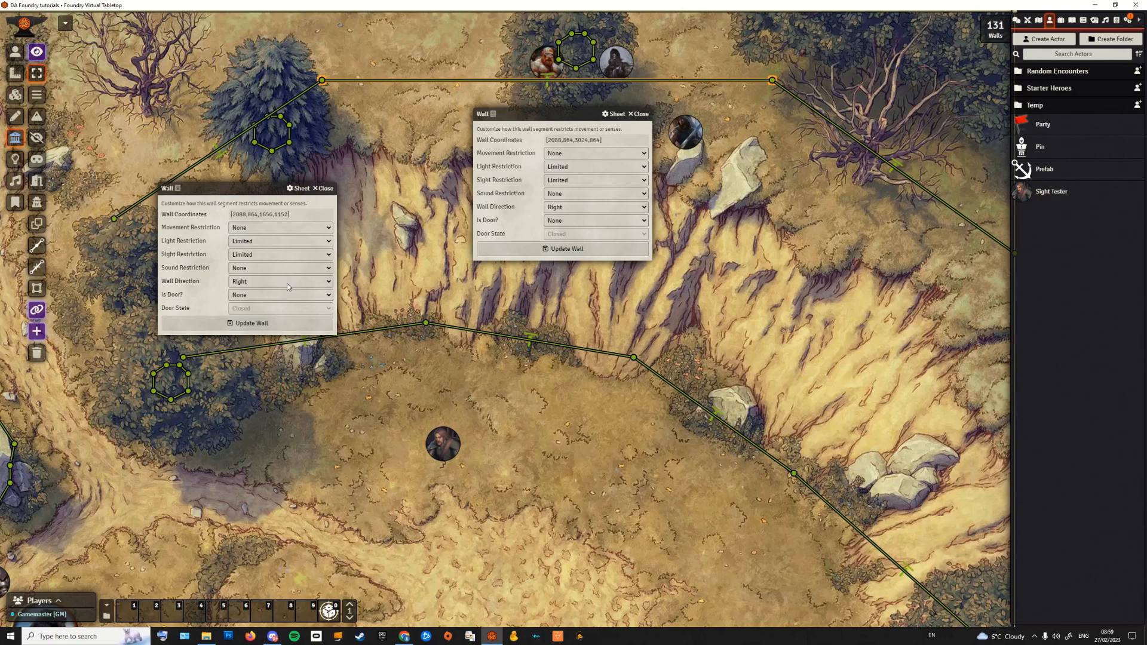
click(279, 281)
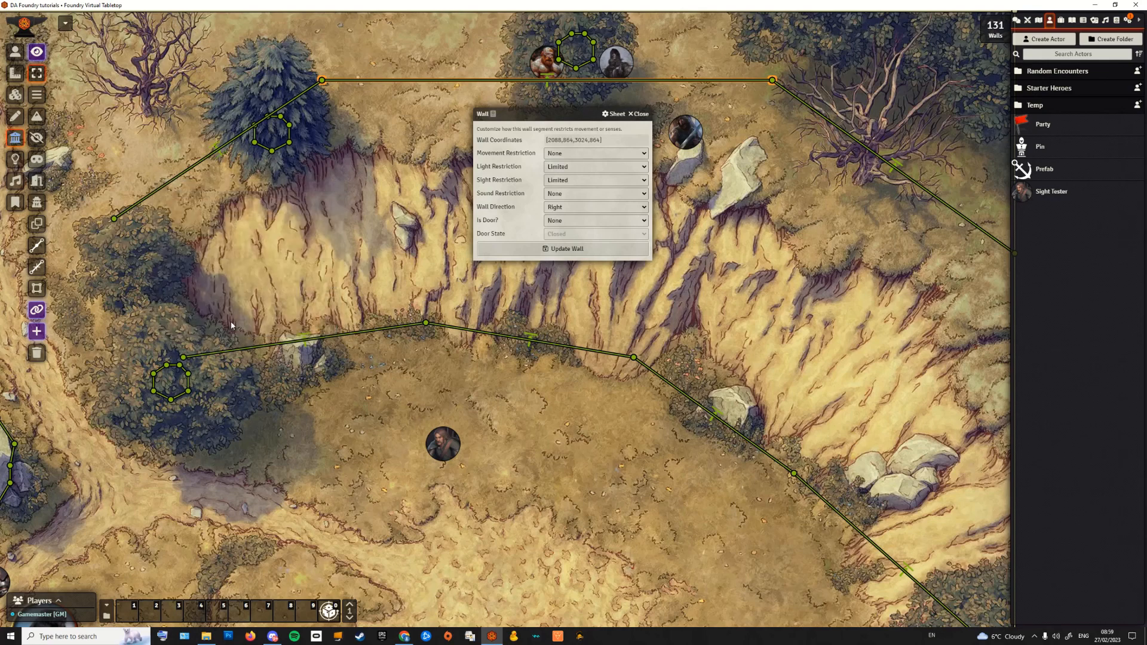
mouse_move(113, 221)
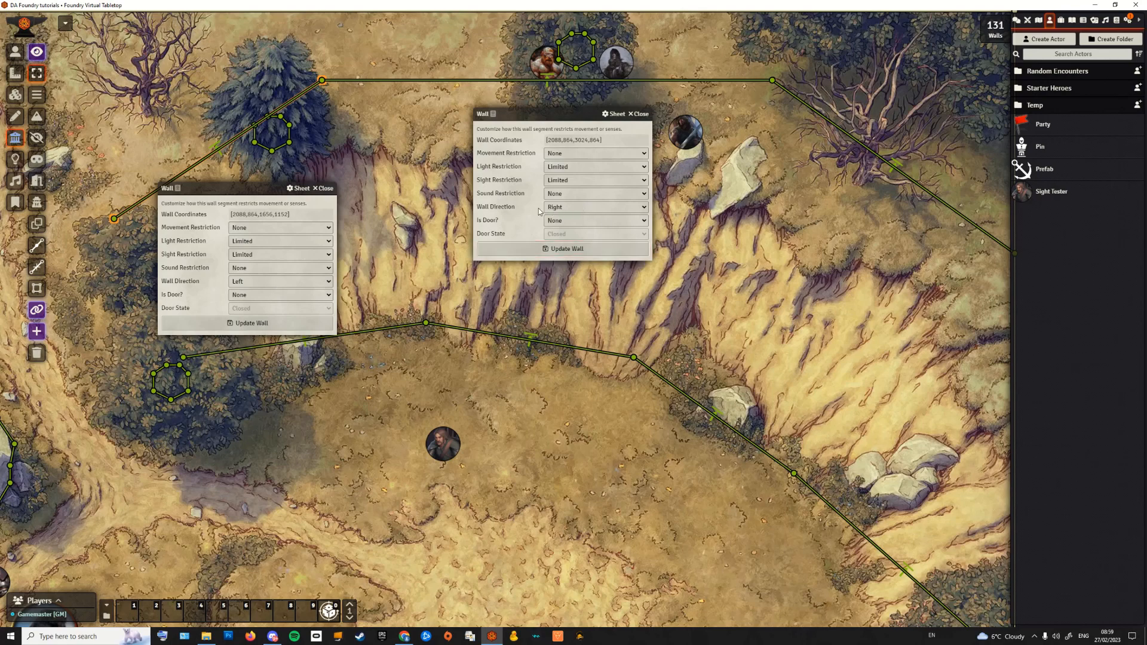
mouse_move(308, 194)
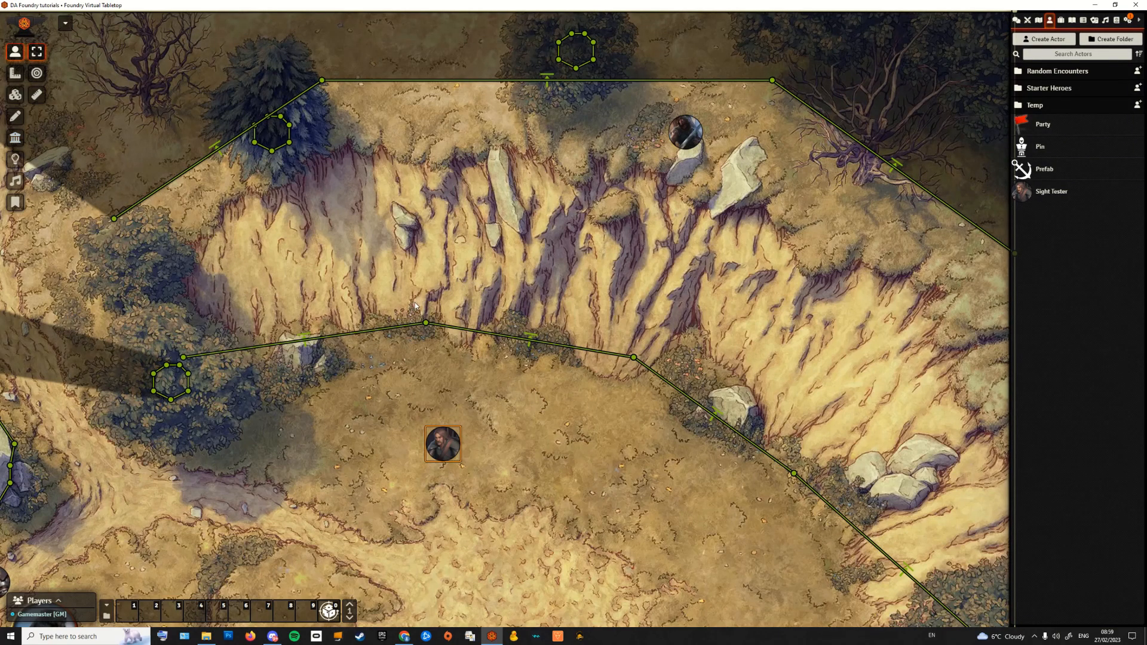
mouse_move(414, 294)
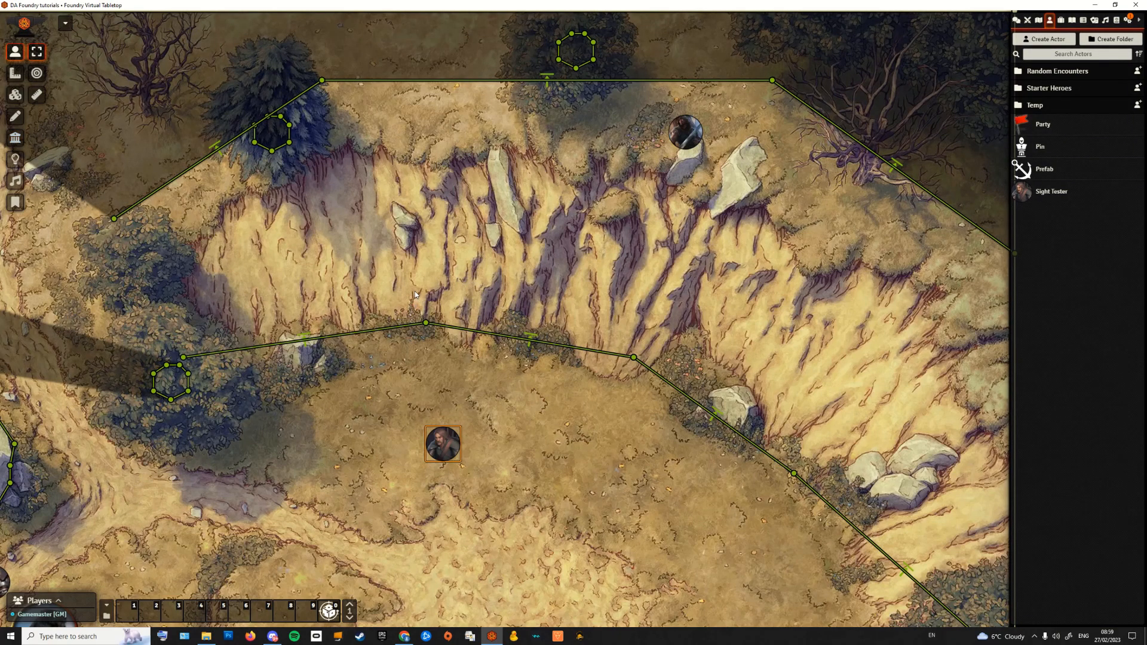